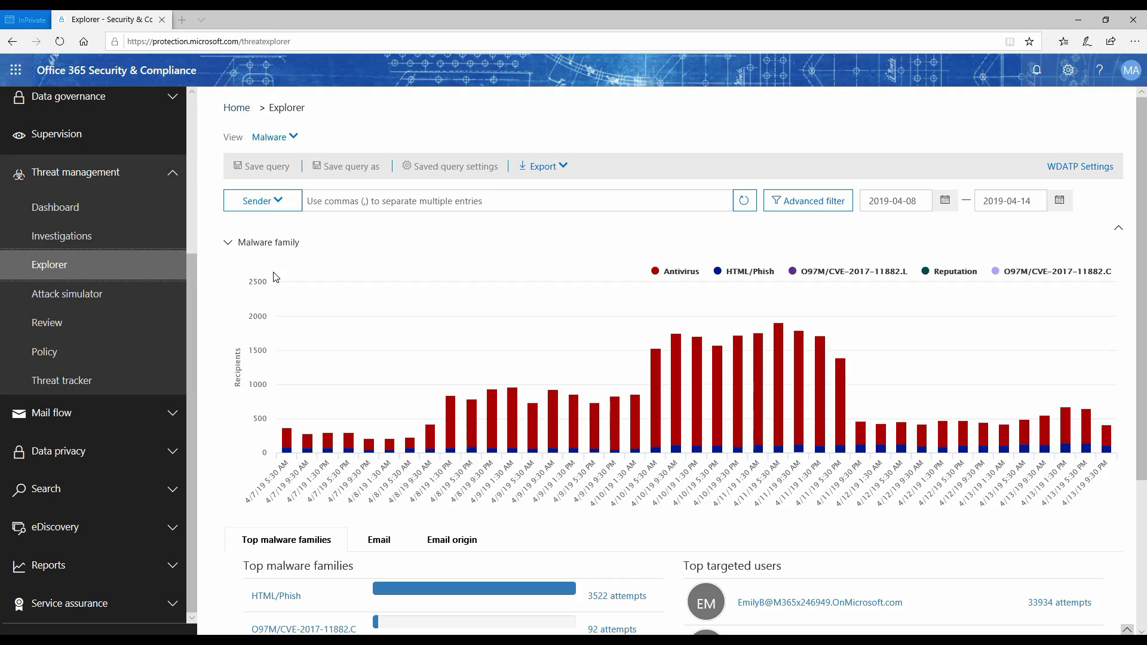
mouse_move(135, 242)
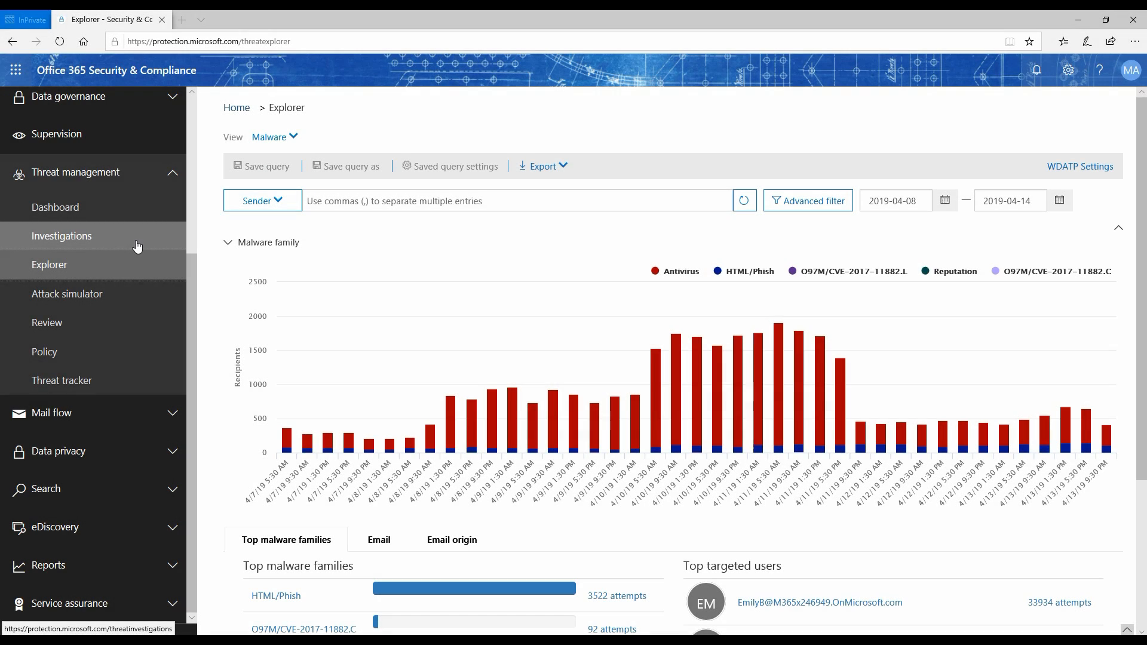
mouse_move(33, 246)
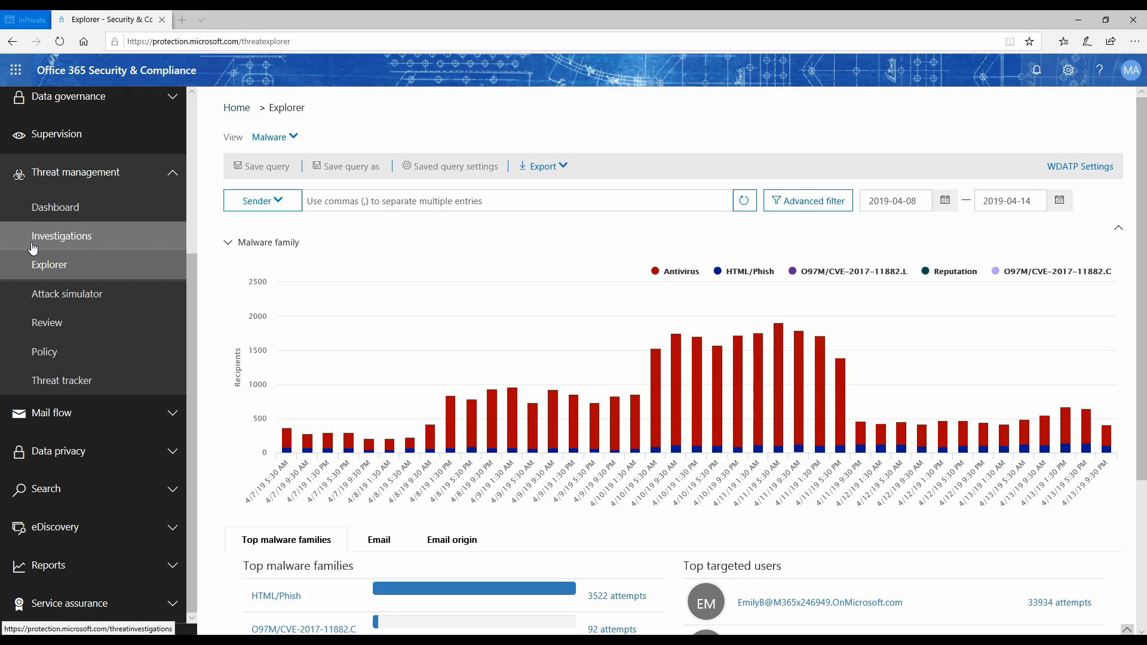
mouse_move(83, 240)
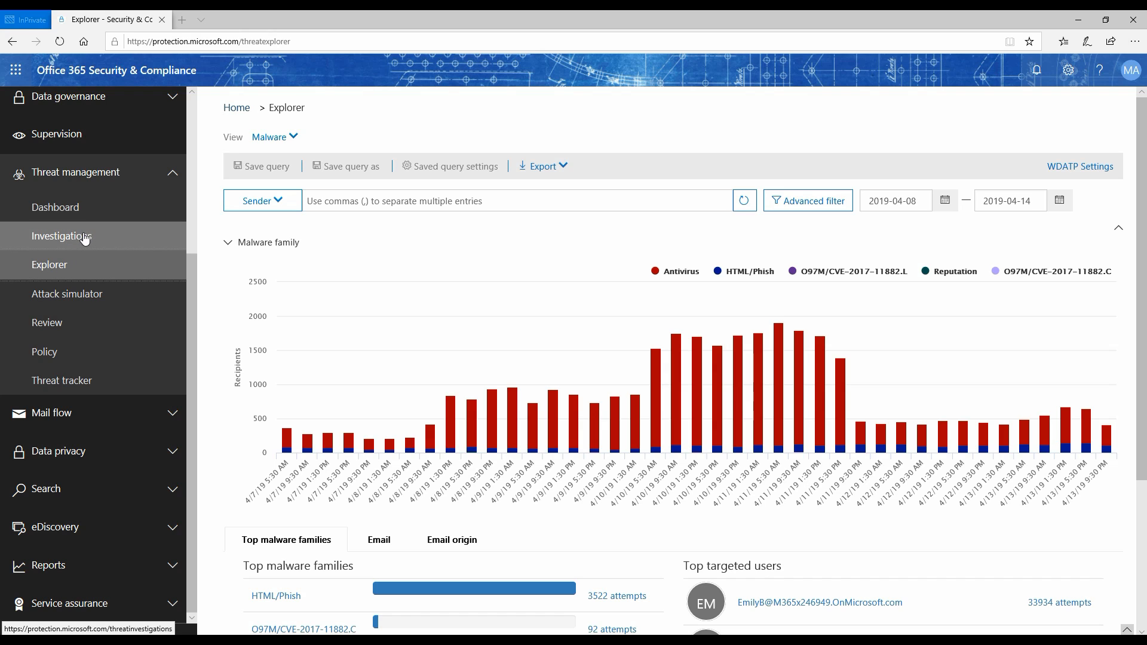
Show the Automated Investigations list with its three pending Office365 email investigations
click(61, 236)
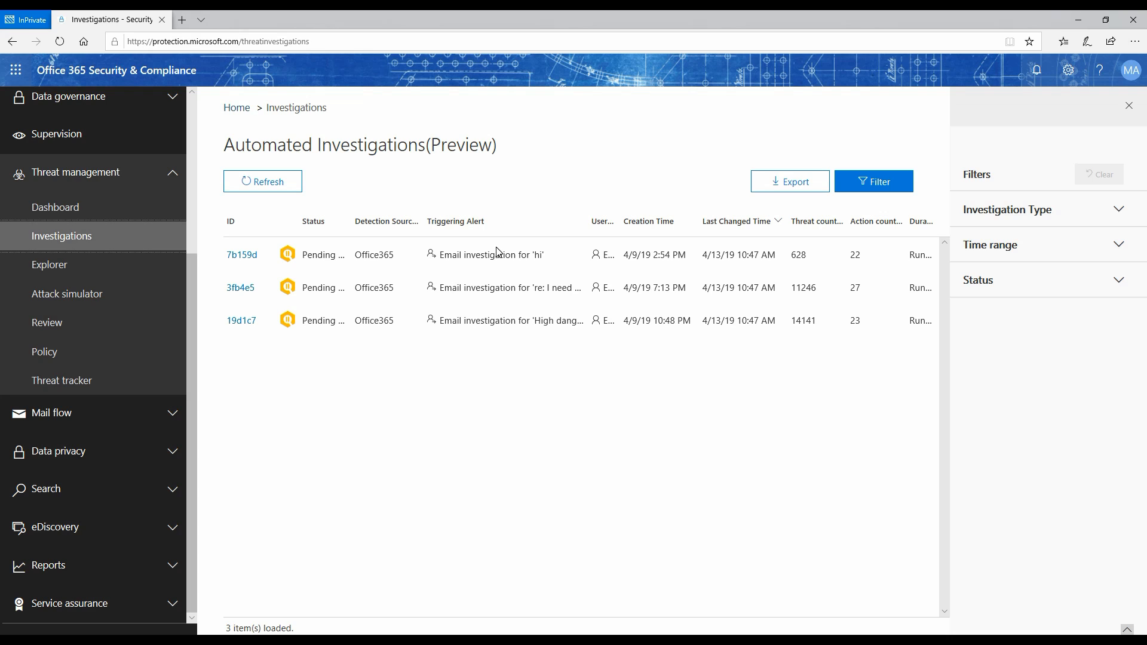
mouse_move(437, 224)
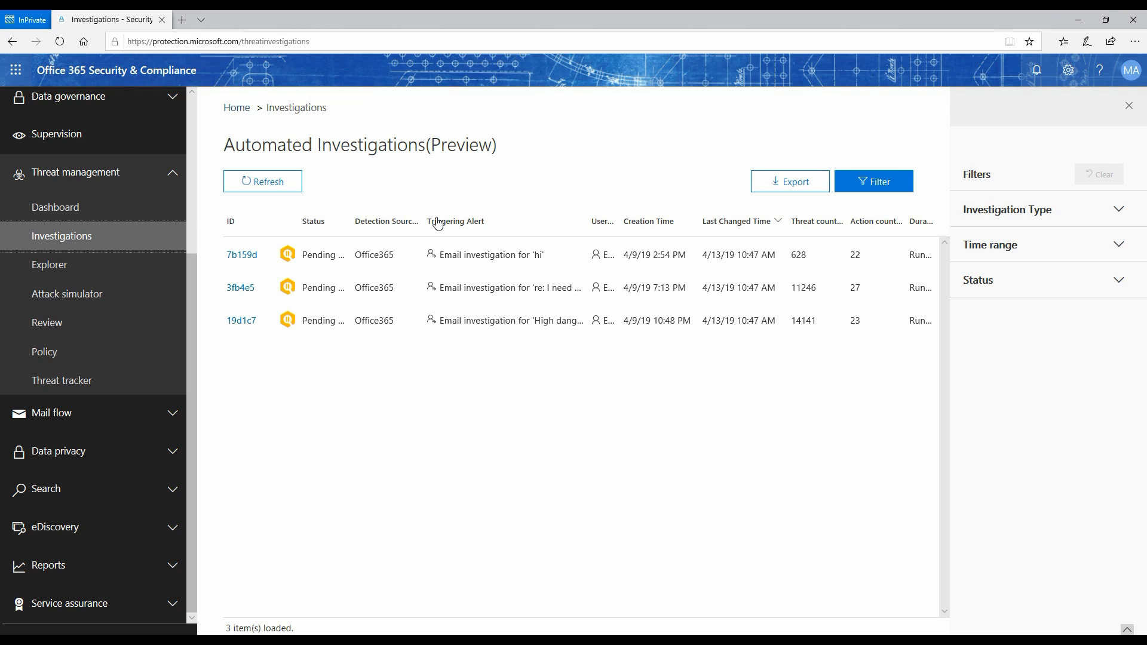
mouse_move(241, 288)
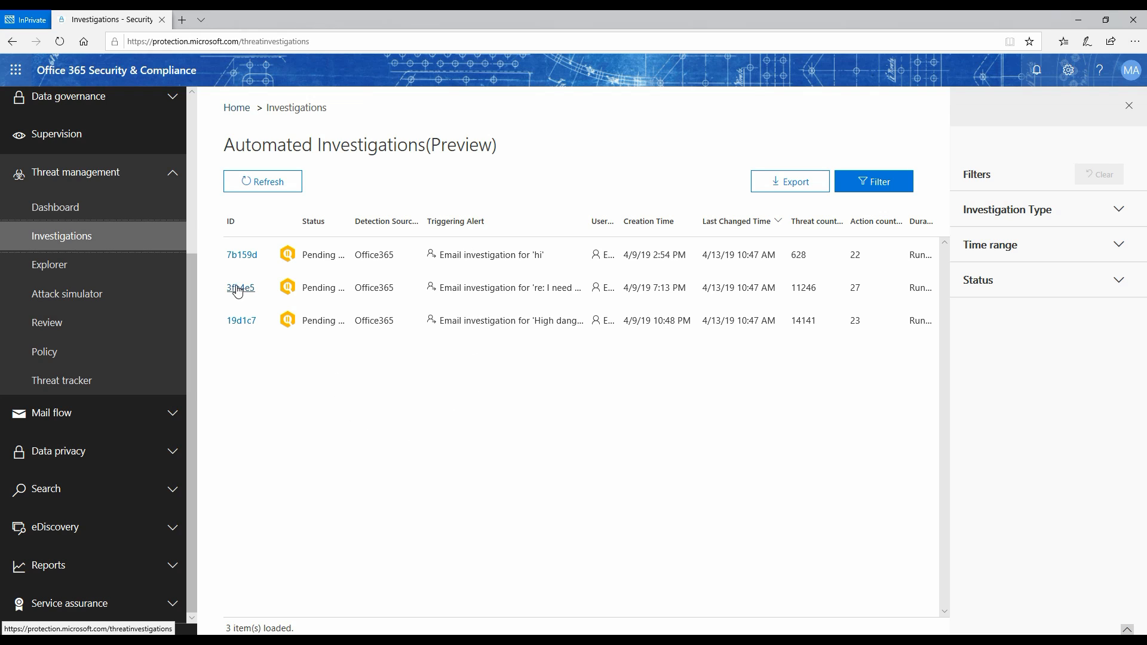
Review investigation 3fb4e5's graph: one alert linked to 11243 emails flagged for malware and volume anomaly
click(240, 288)
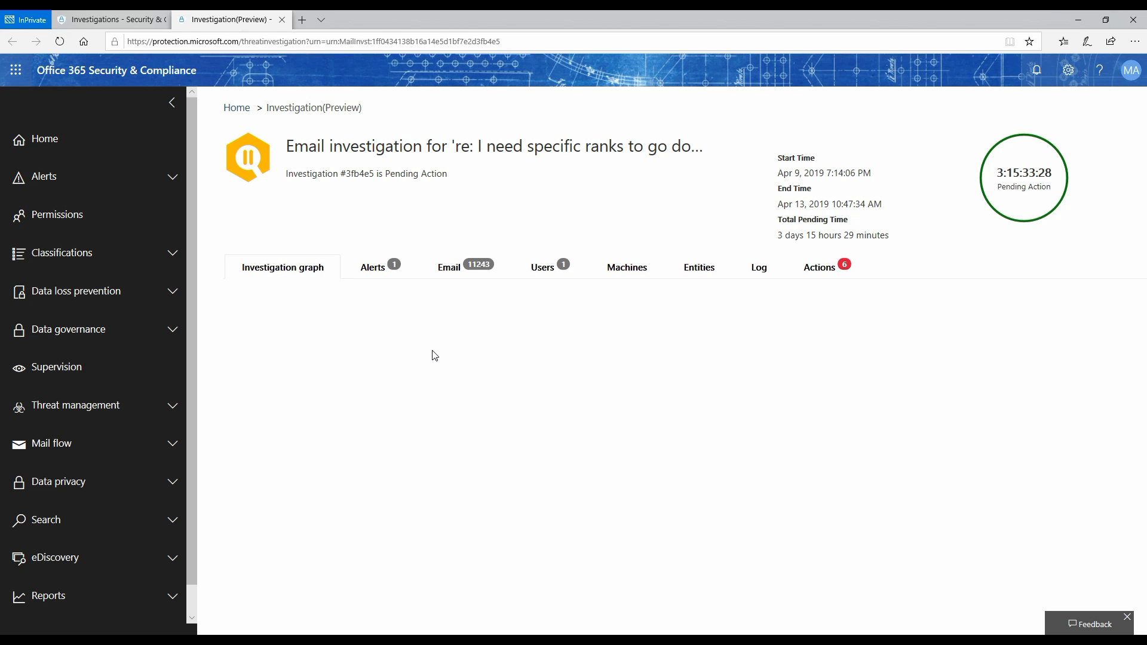
mouse_move(422, 339)
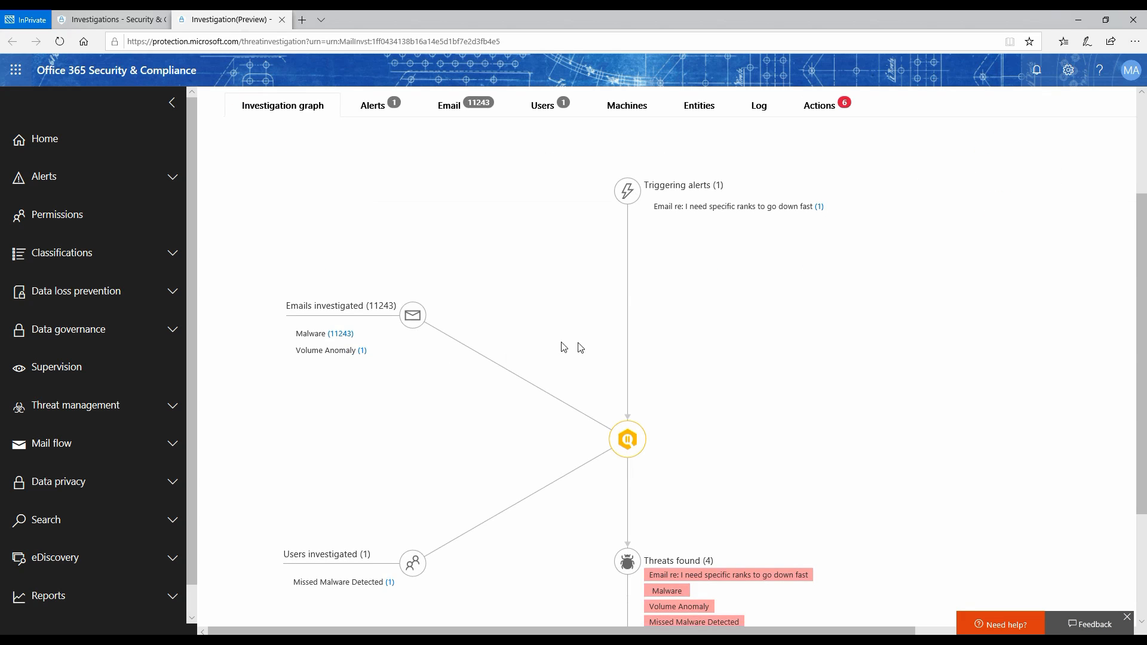
mouse_move(701, 189)
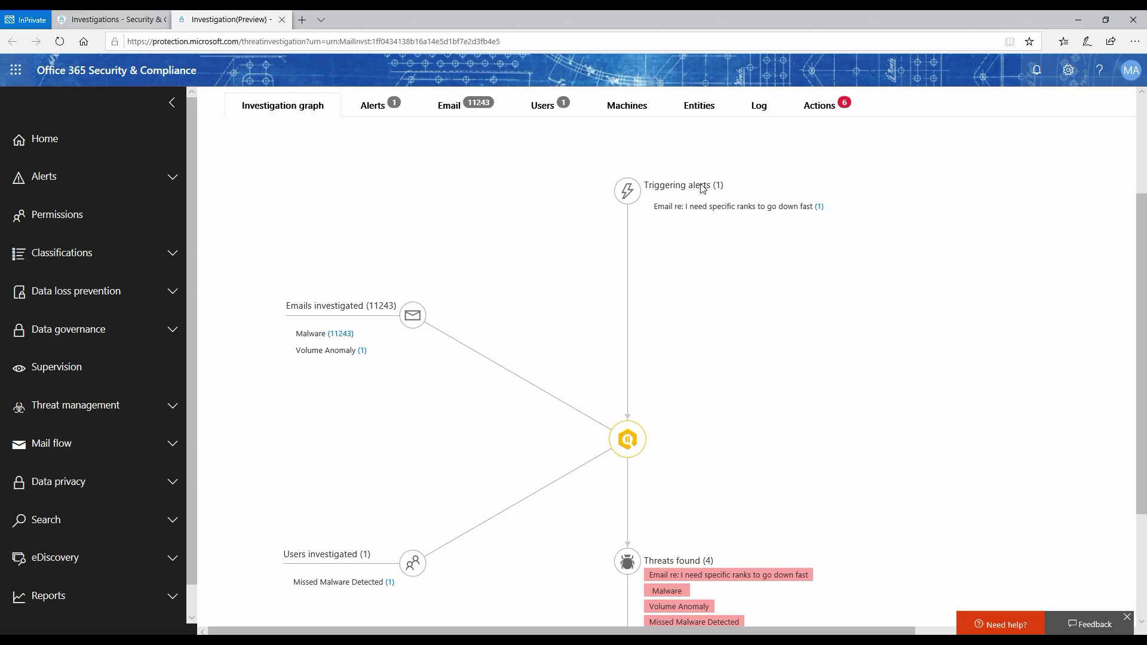
mouse_move(729, 205)
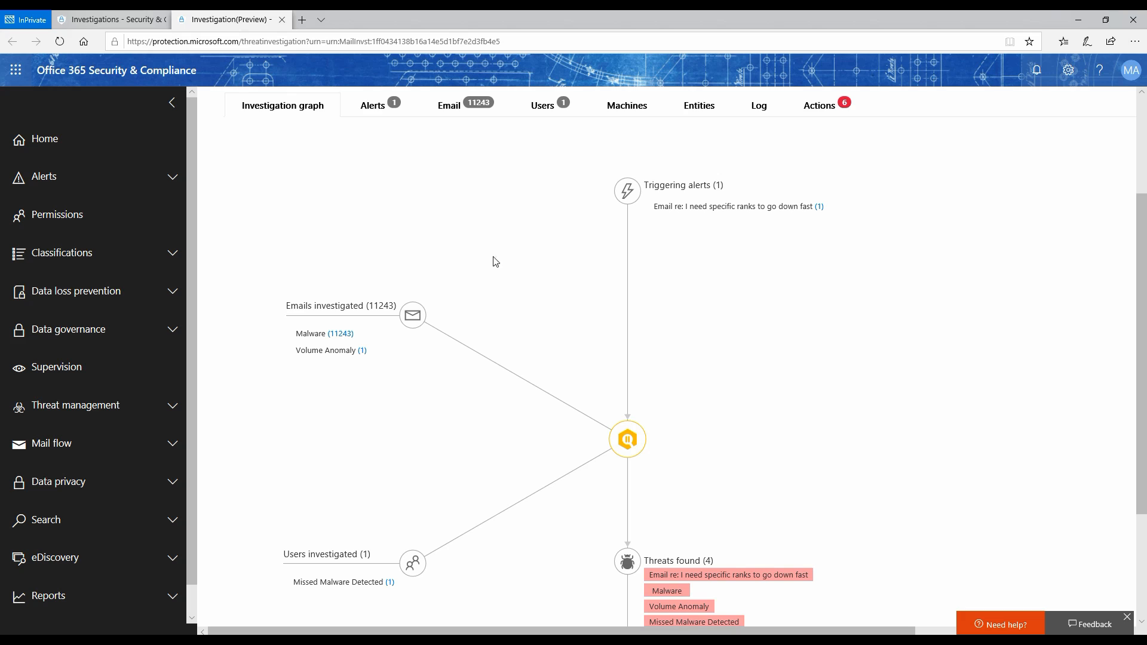
mouse_move(395, 311)
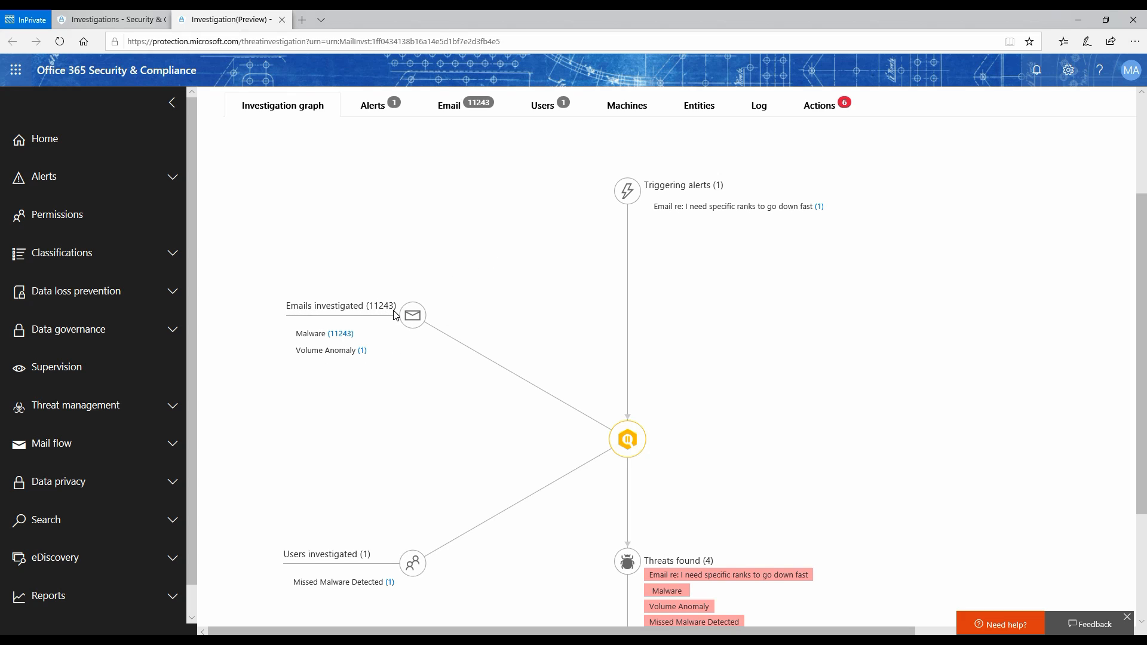
scroll(down, 3)
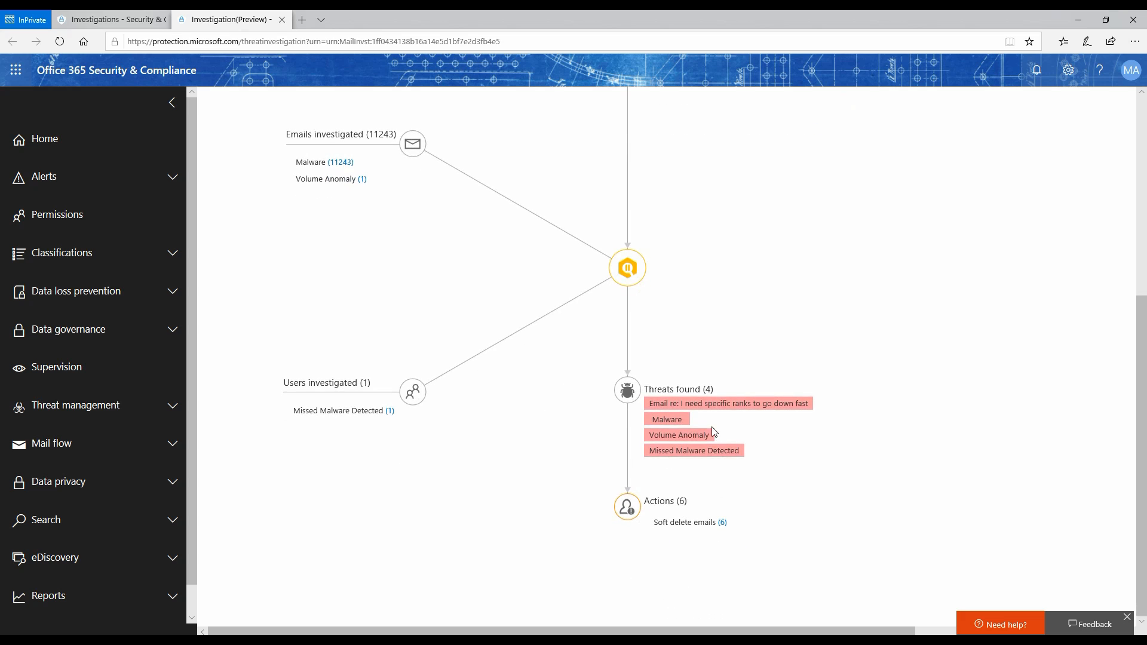
mouse_move(719, 411)
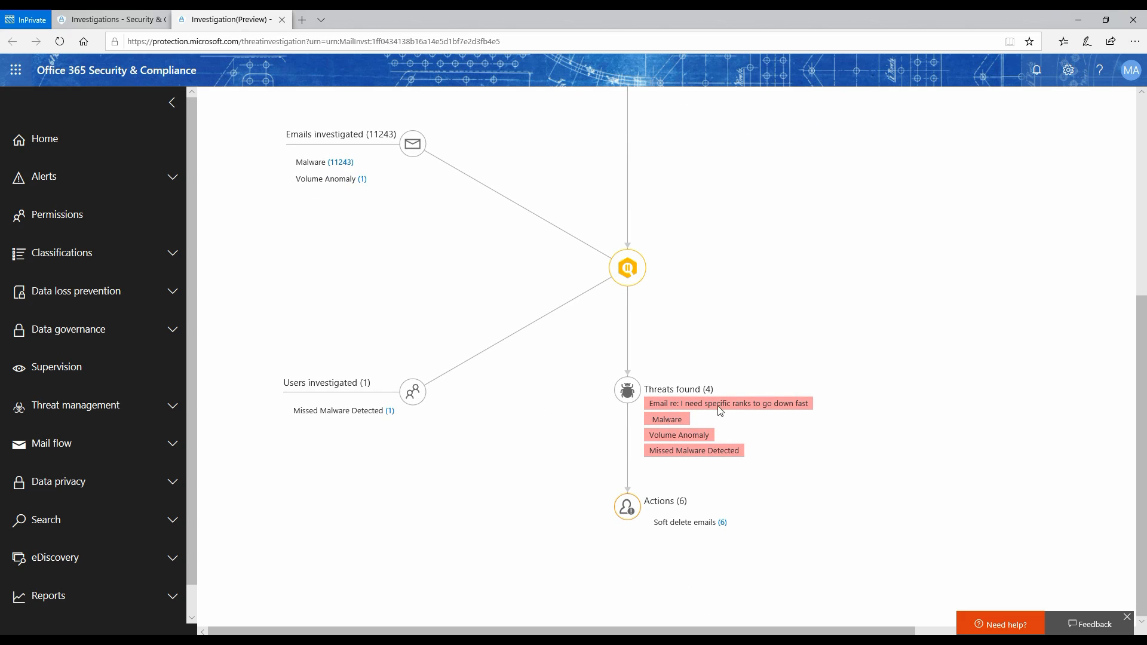
mouse_move(643, 441)
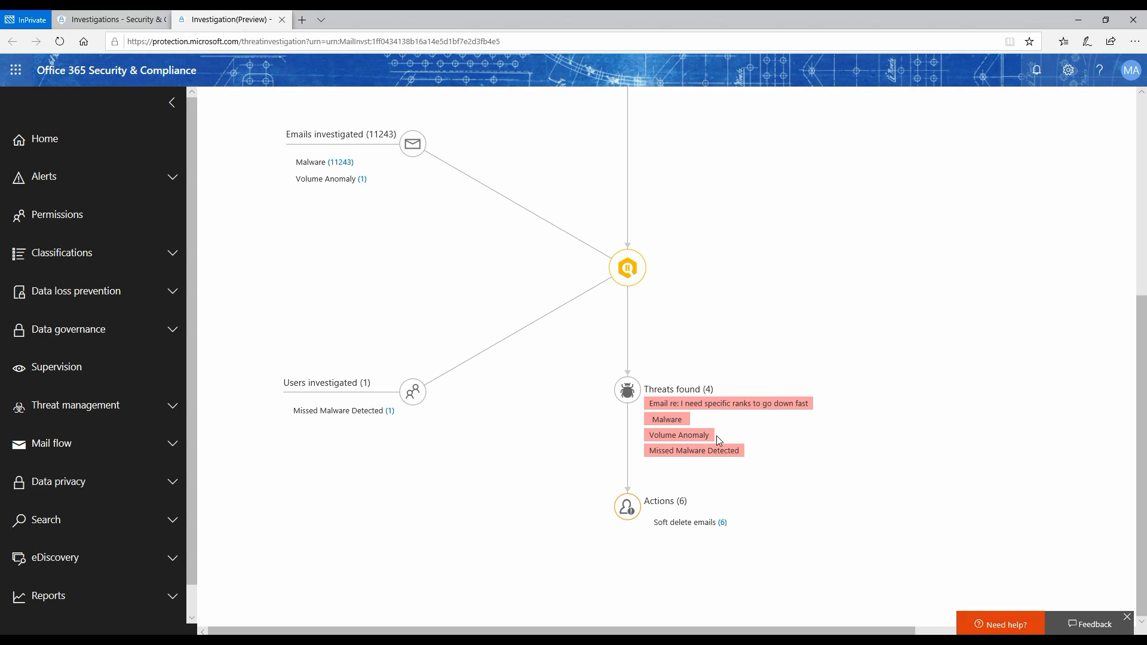
mouse_move(663, 461)
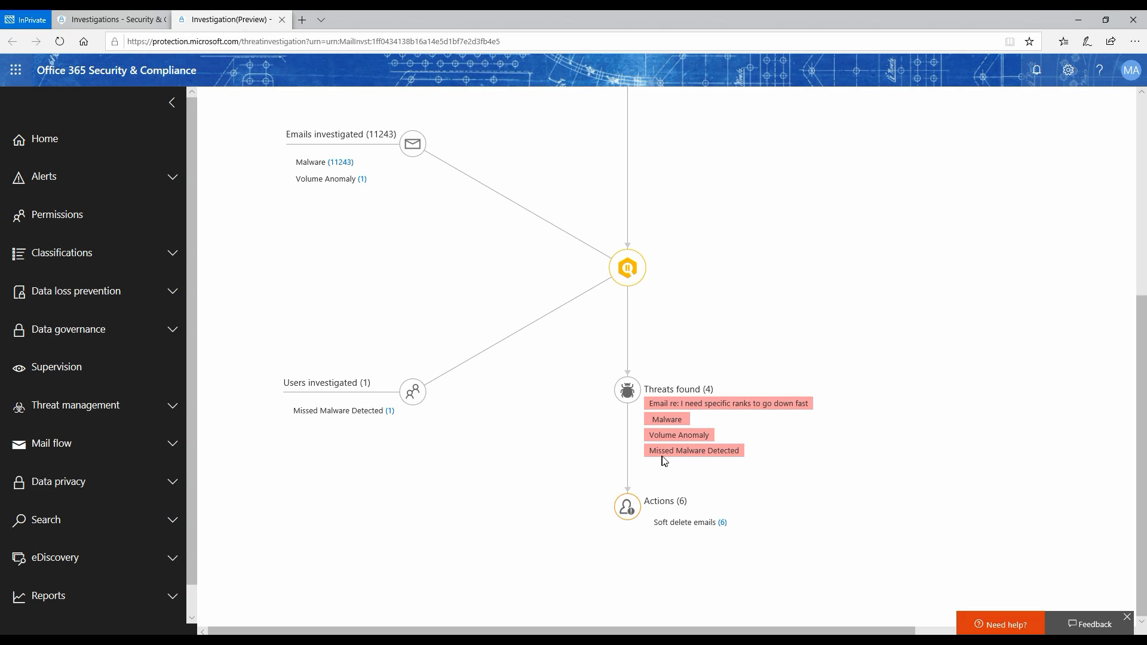
mouse_move(449, 416)
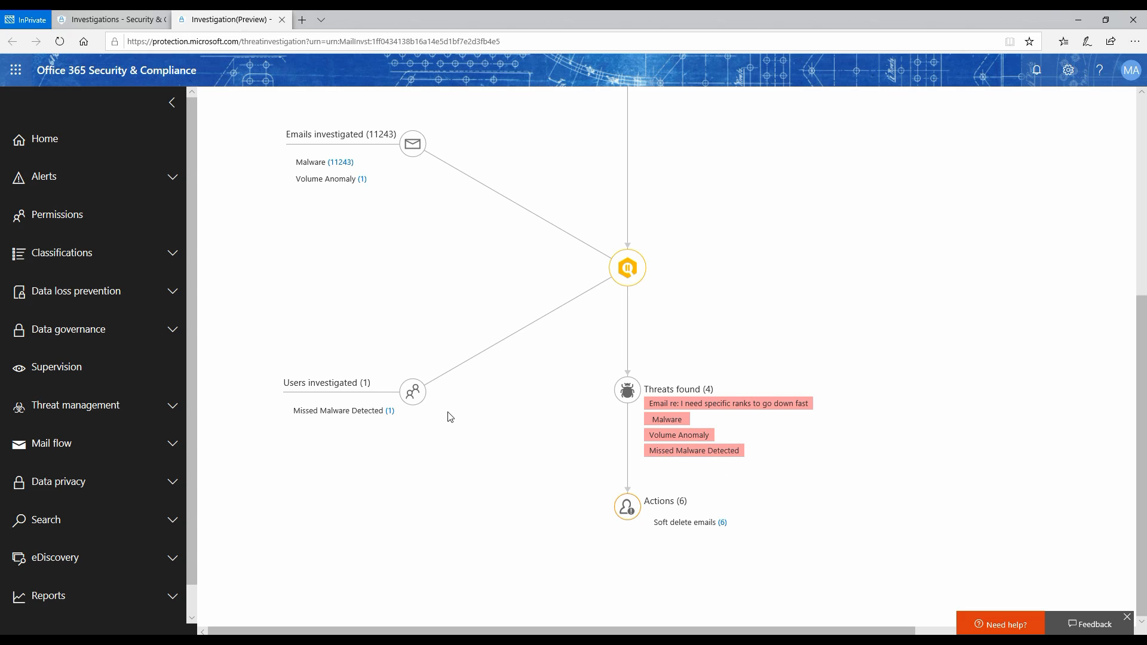
mouse_move(416, 416)
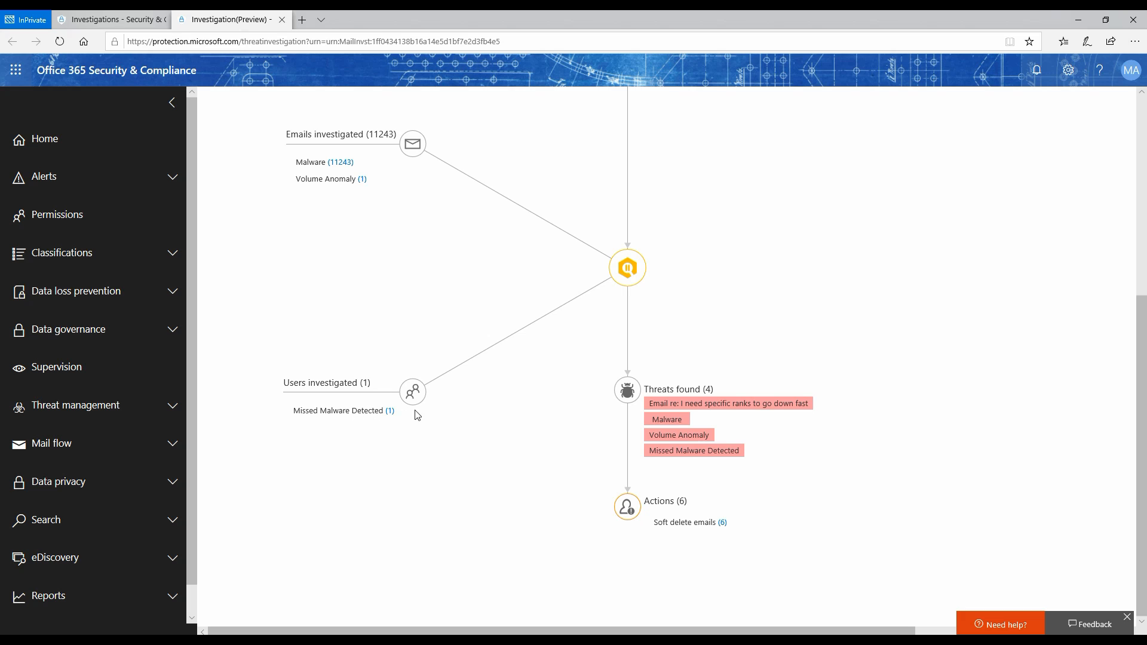
mouse_move(356, 398)
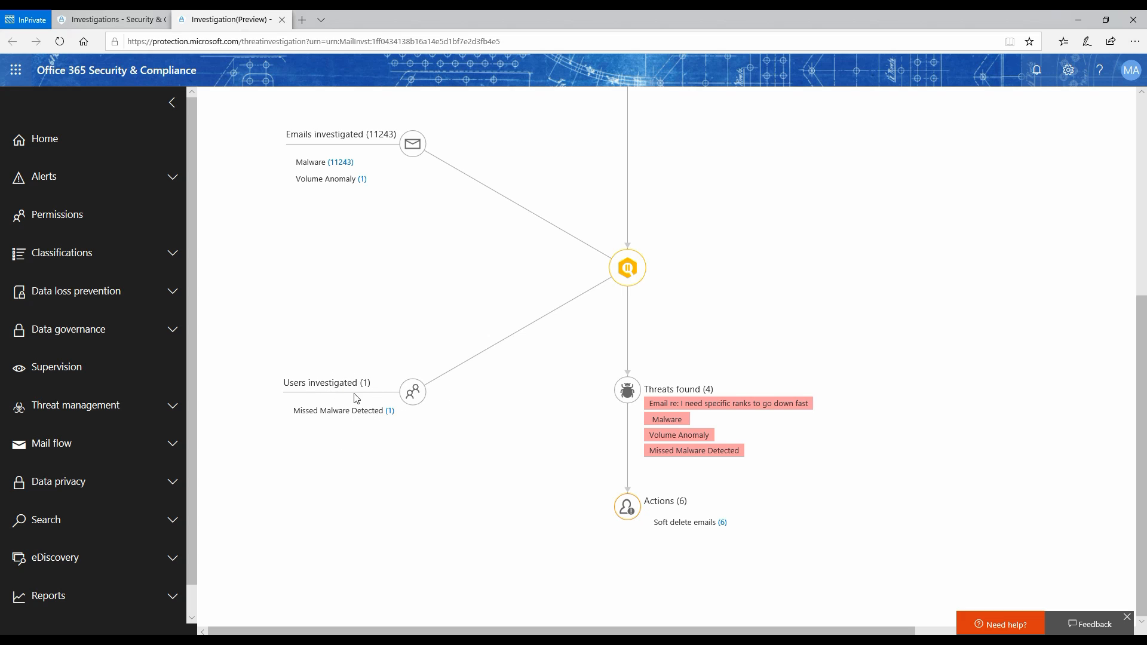
mouse_move(490, 455)
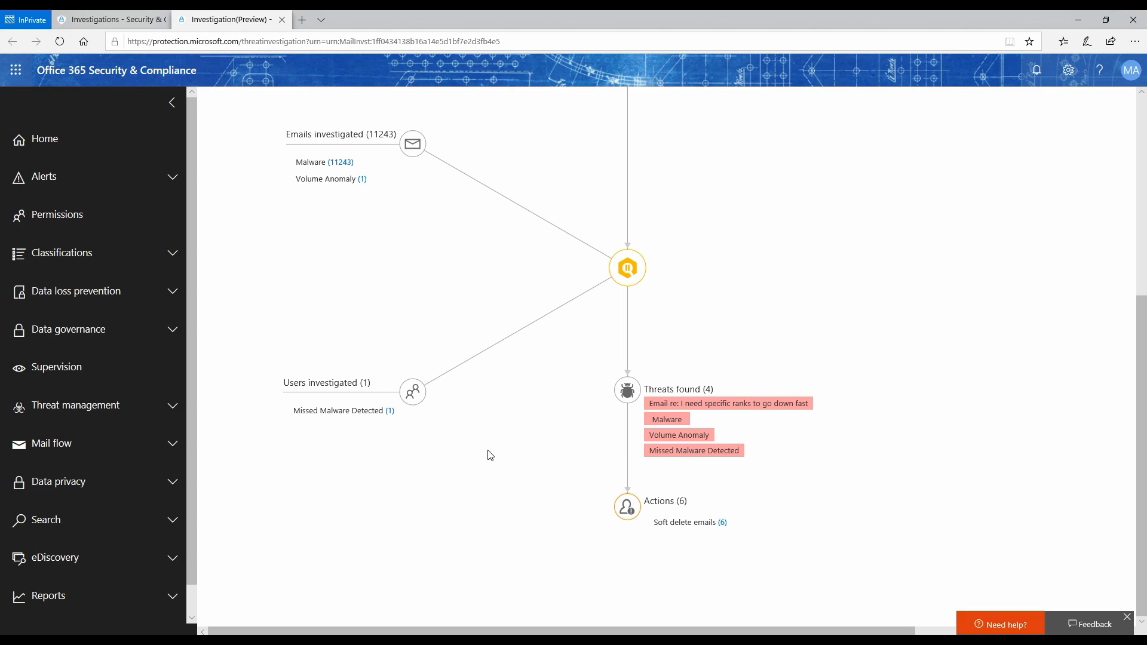
mouse_move(575, 490)
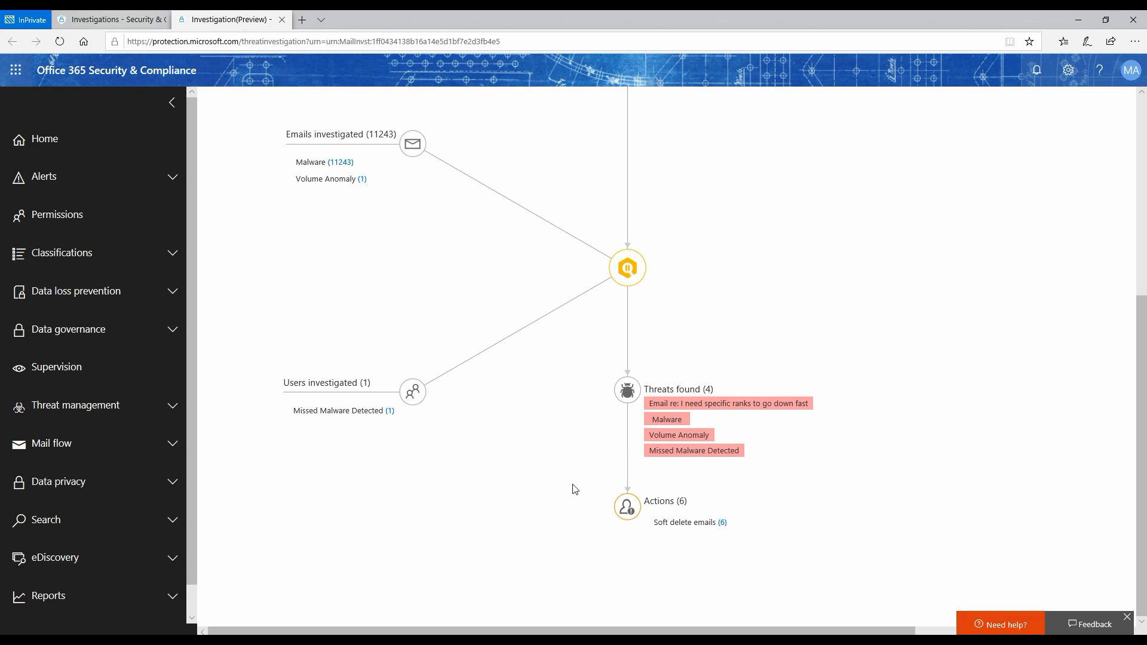
mouse_move(393, 418)
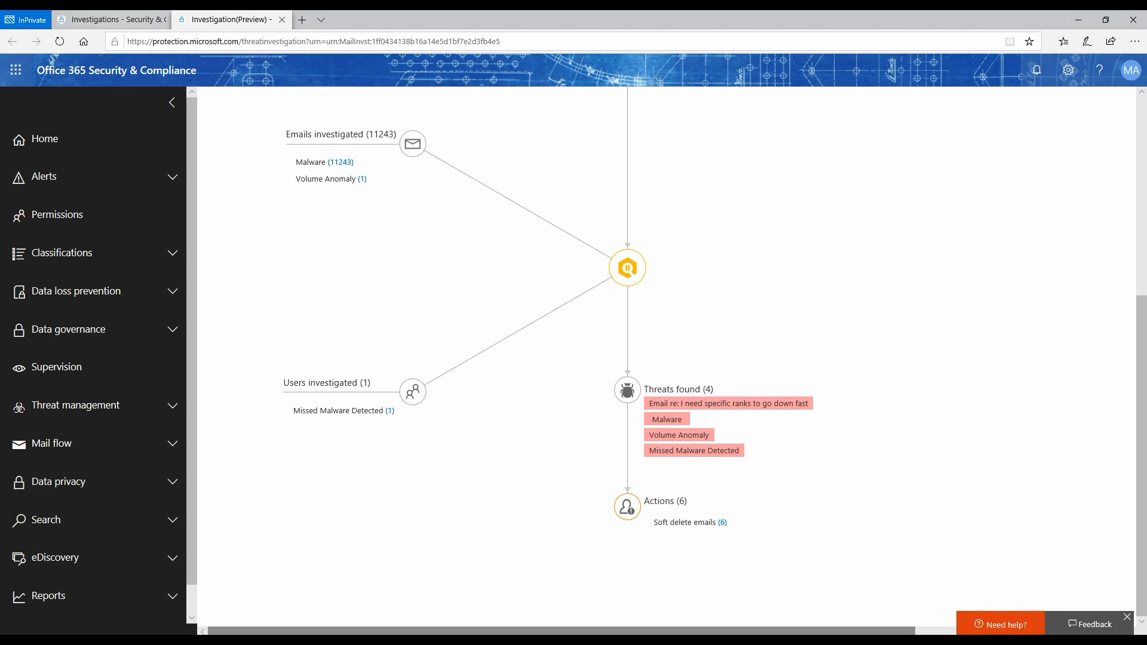
mouse_move(624, 551)
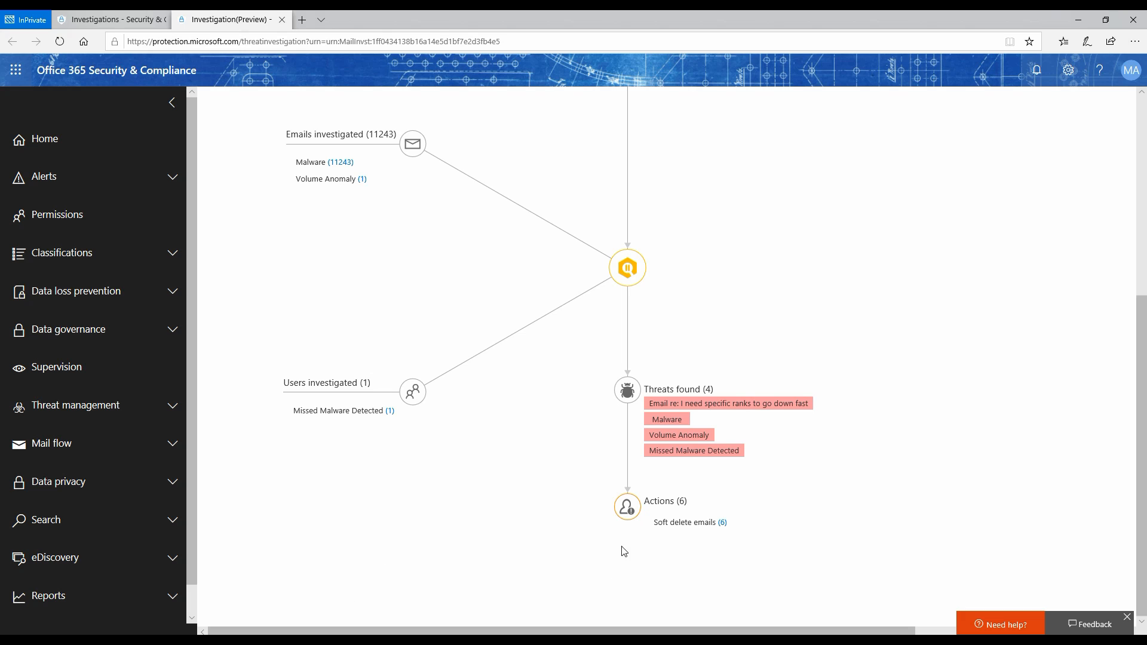
mouse_move(695, 520)
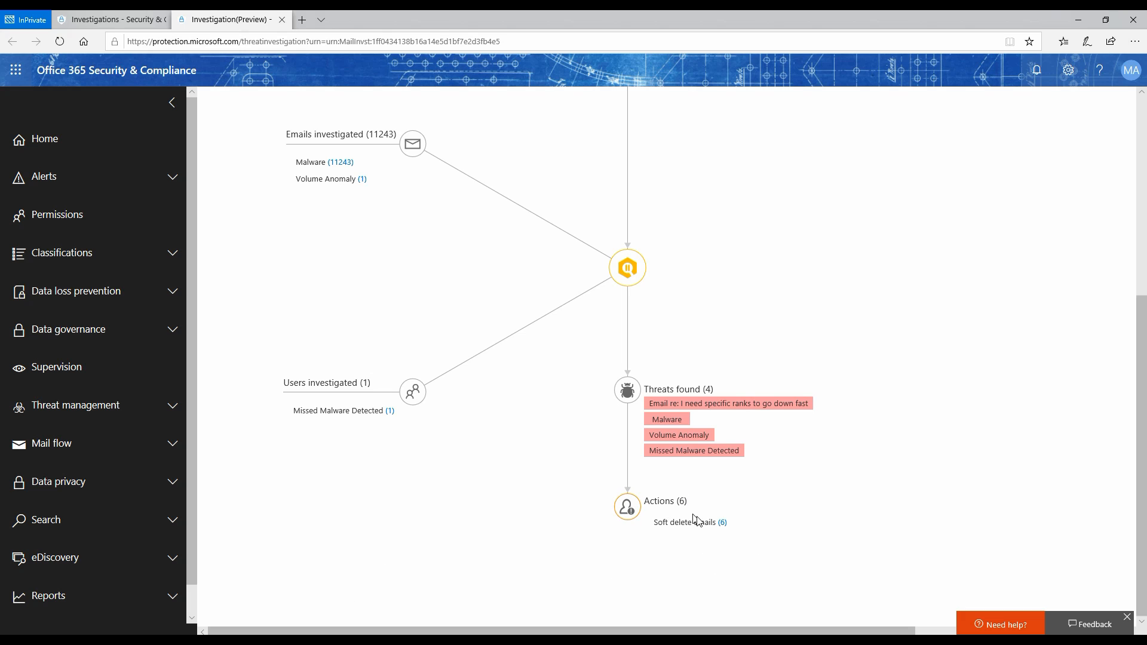
mouse_move(723, 536)
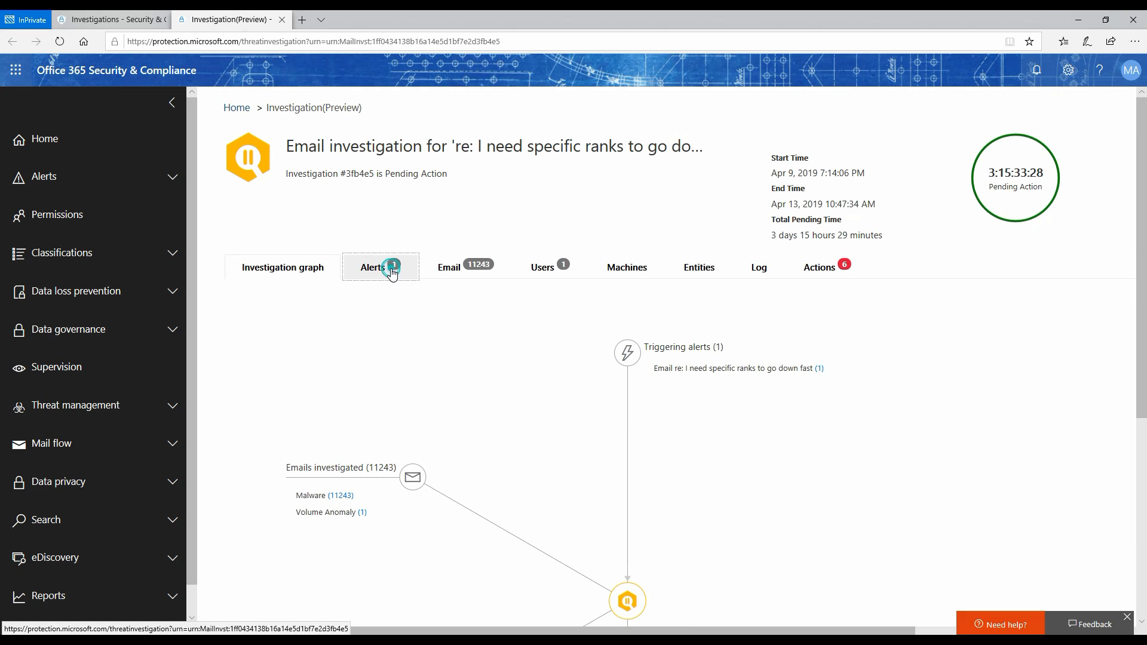
Review the investigation's triggering alert, its investigated email clusters and the involved users
click(373, 267)
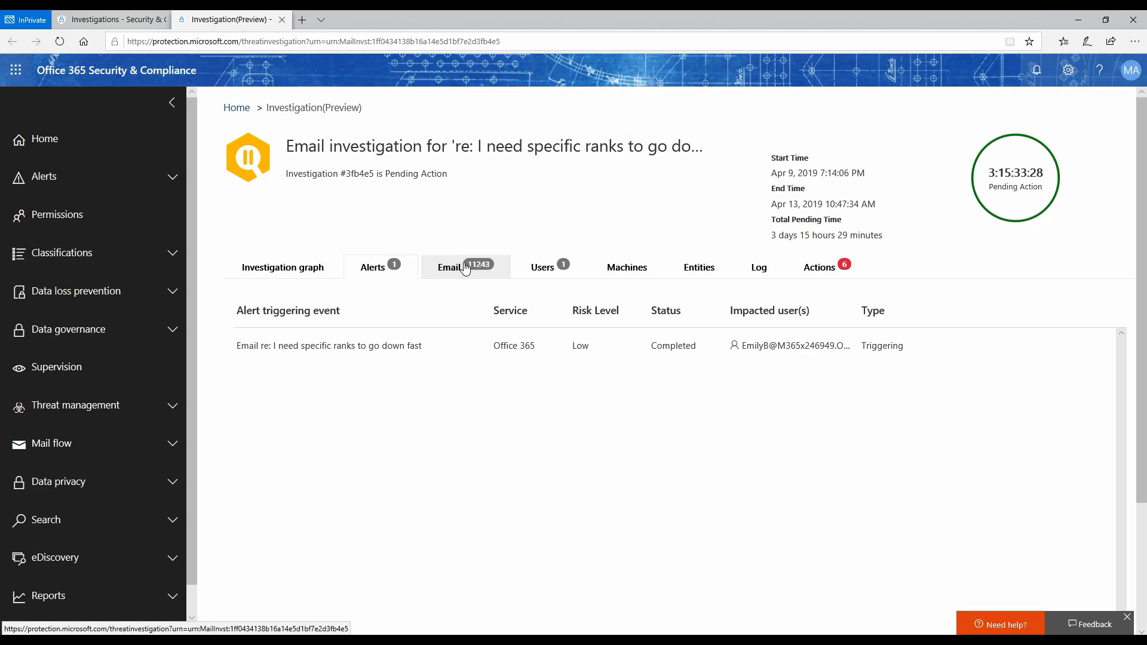
click(465, 266)
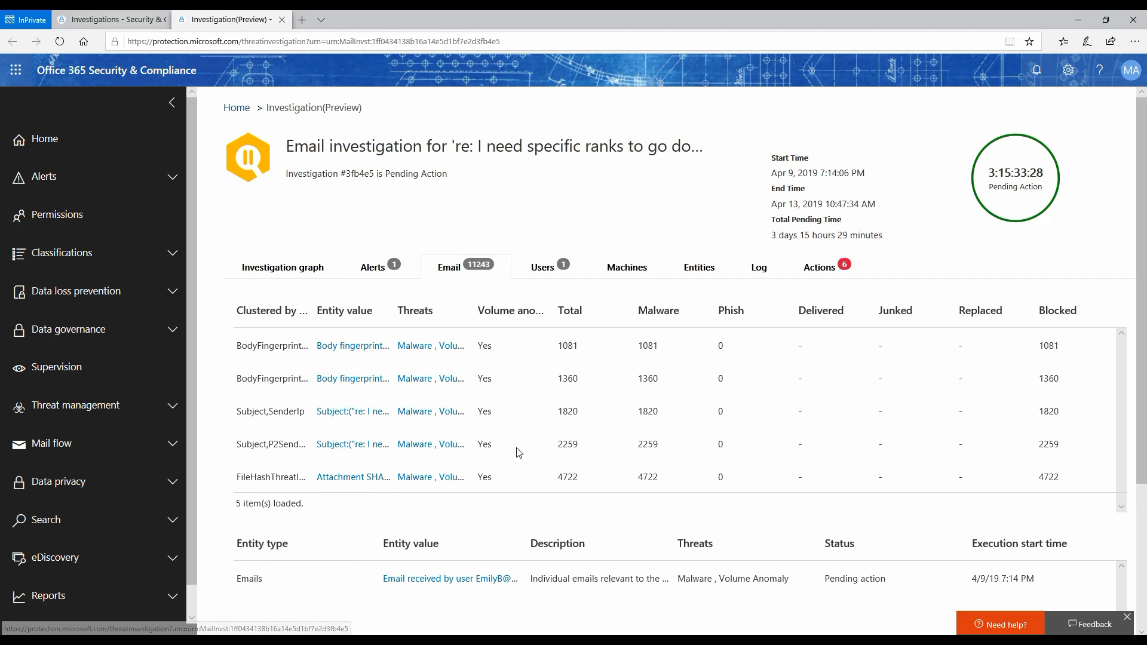
mouse_move(506, 438)
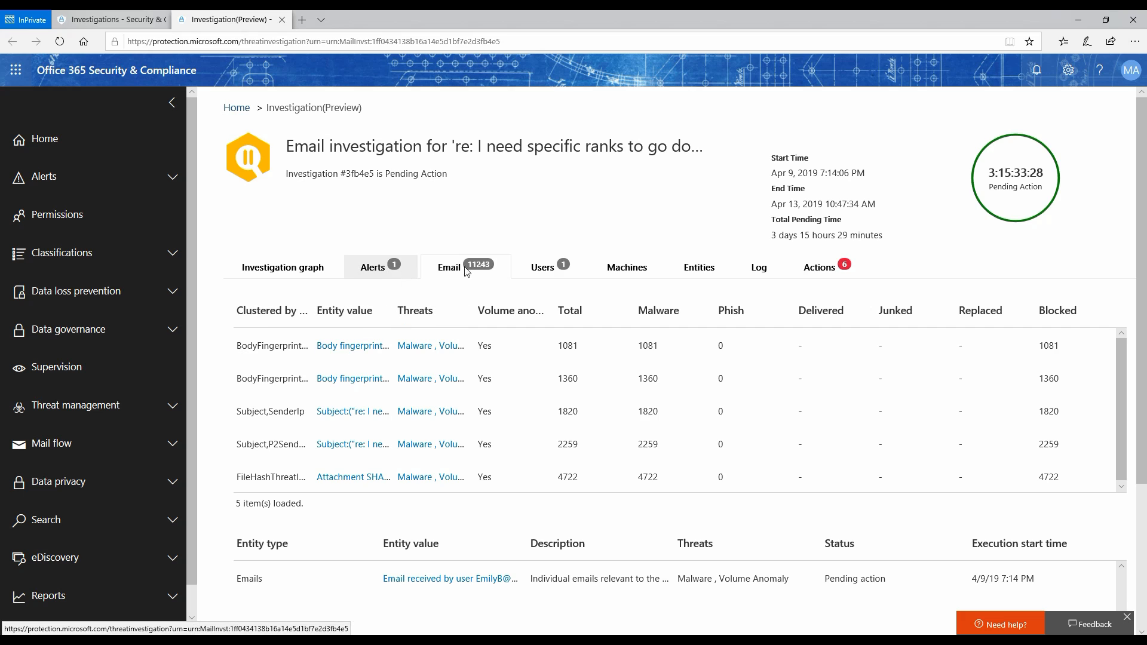
mouse_move(487, 559)
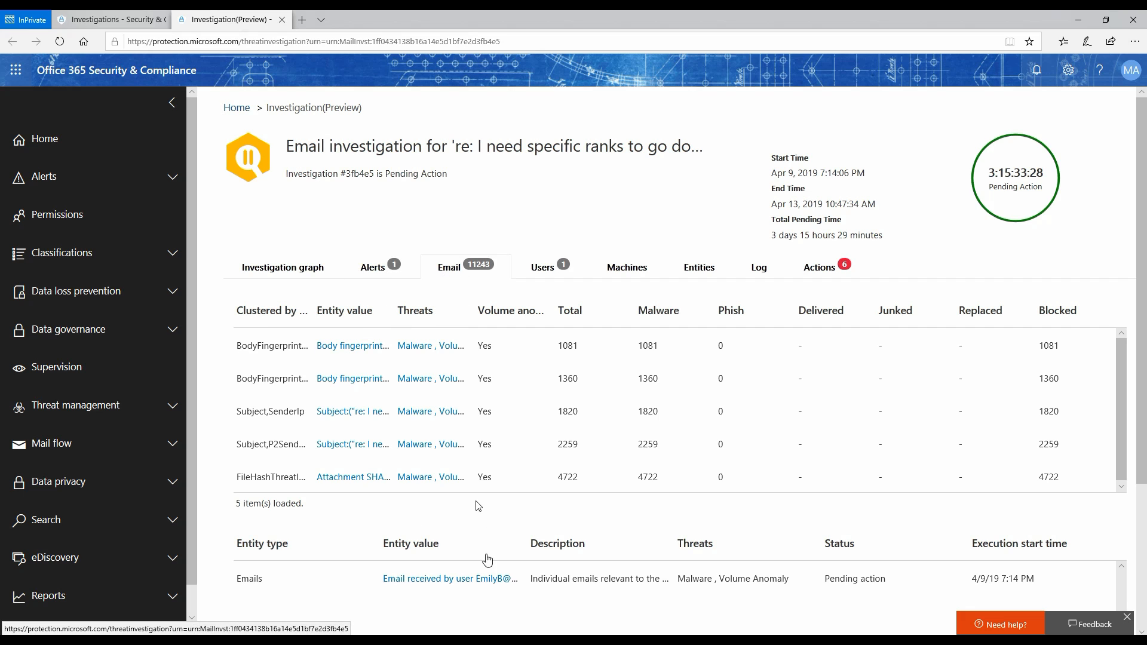
mouse_move(611, 487)
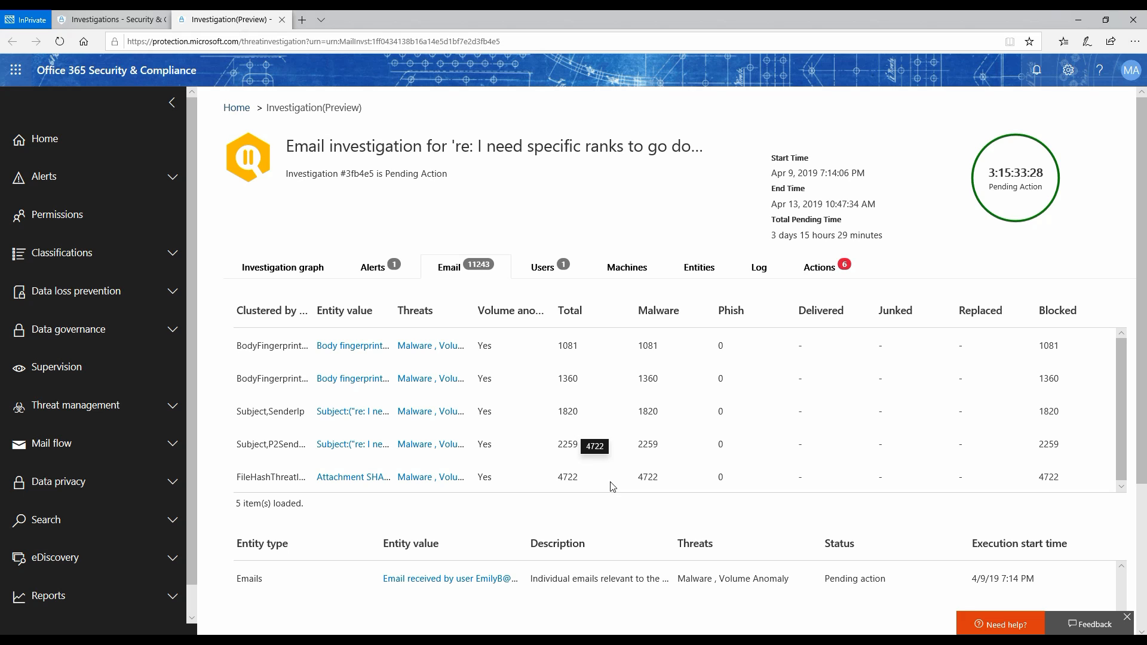
mouse_move(474, 286)
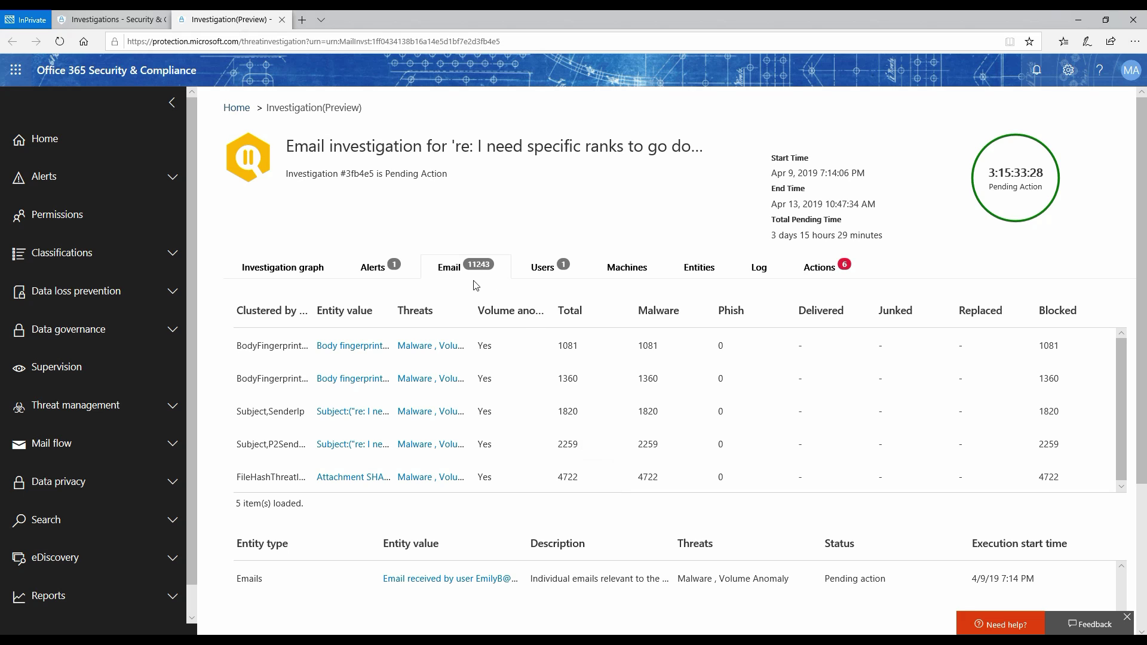
mouse_move(387, 530)
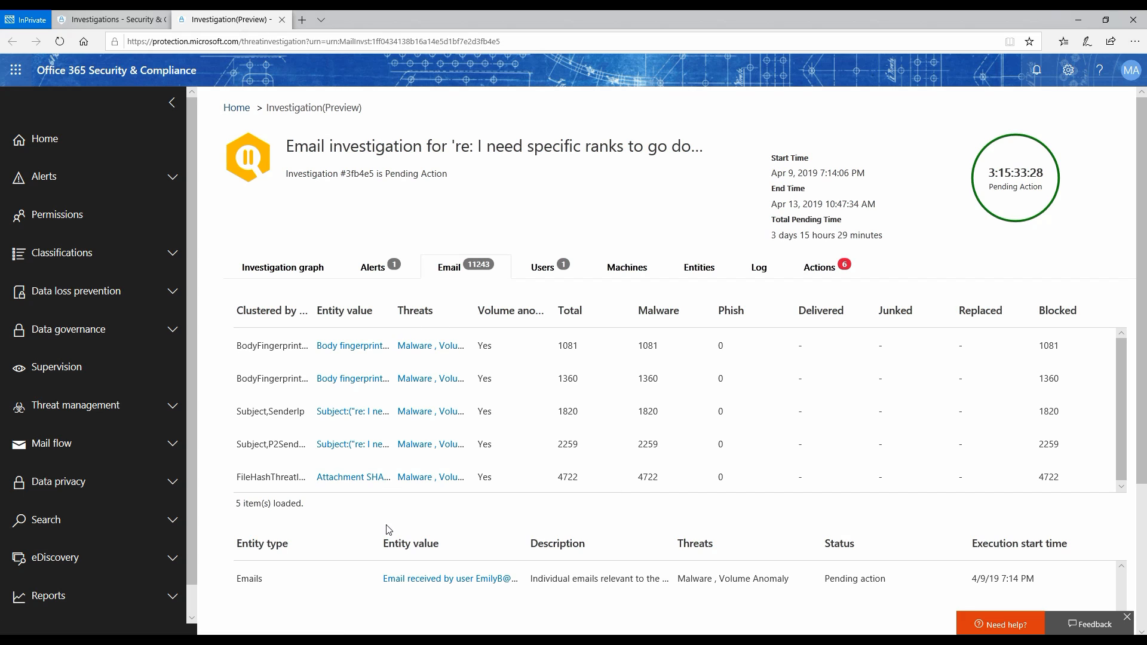
click(542, 266)
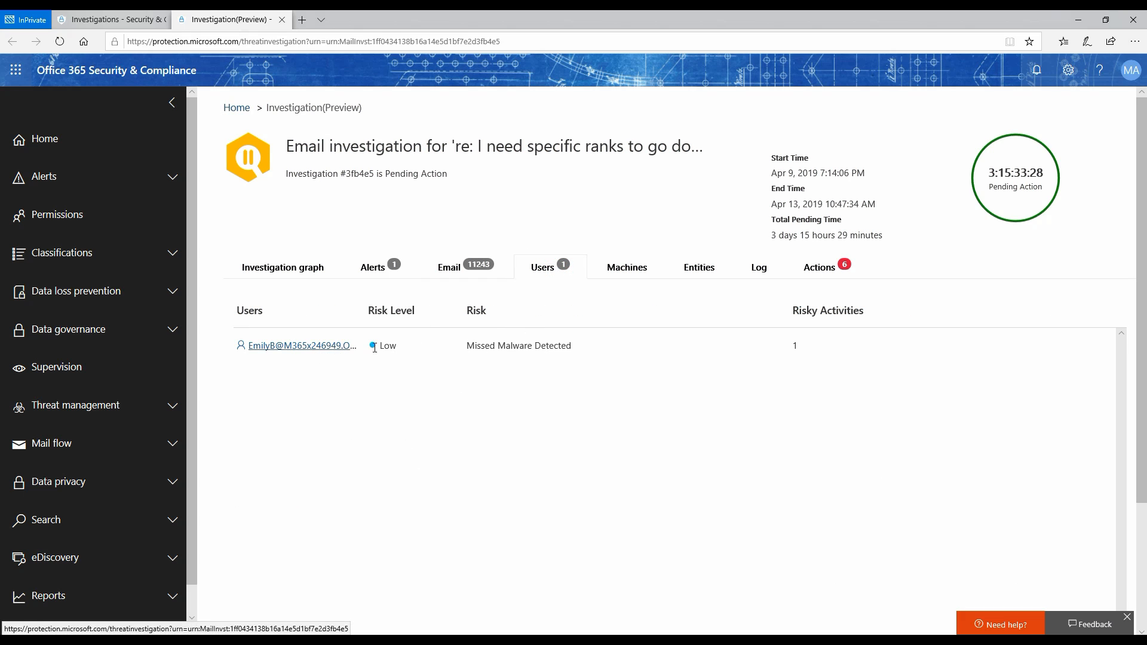
Review the investigation's machines and all found entities, down to the log of completed steps
click(627, 266)
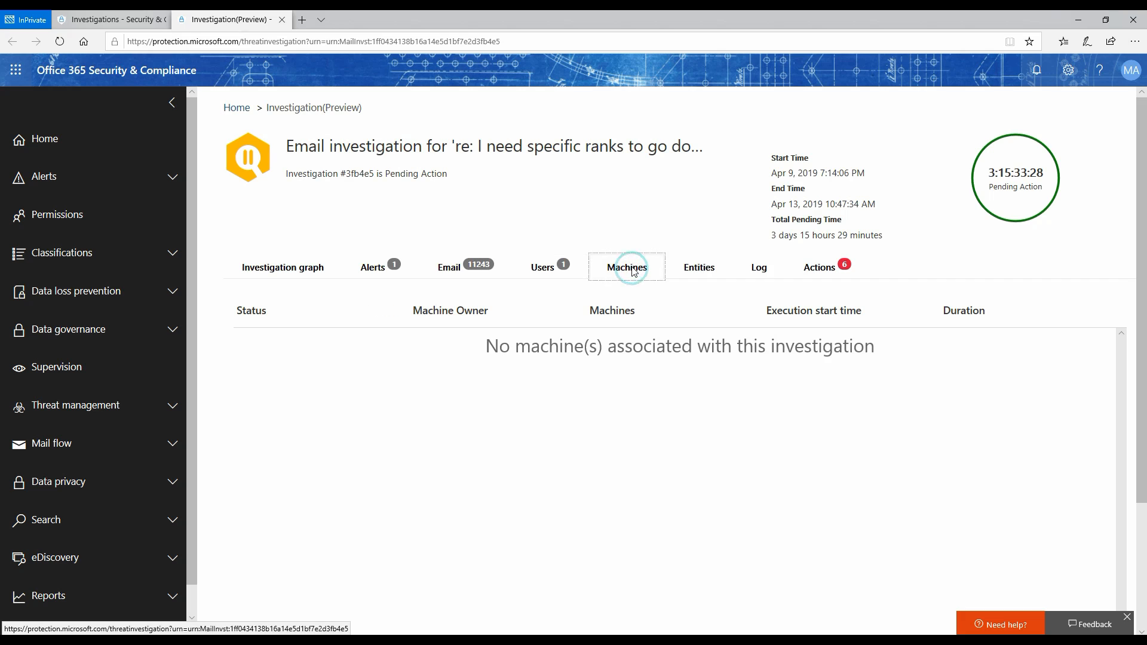
mouse_move(605, 425)
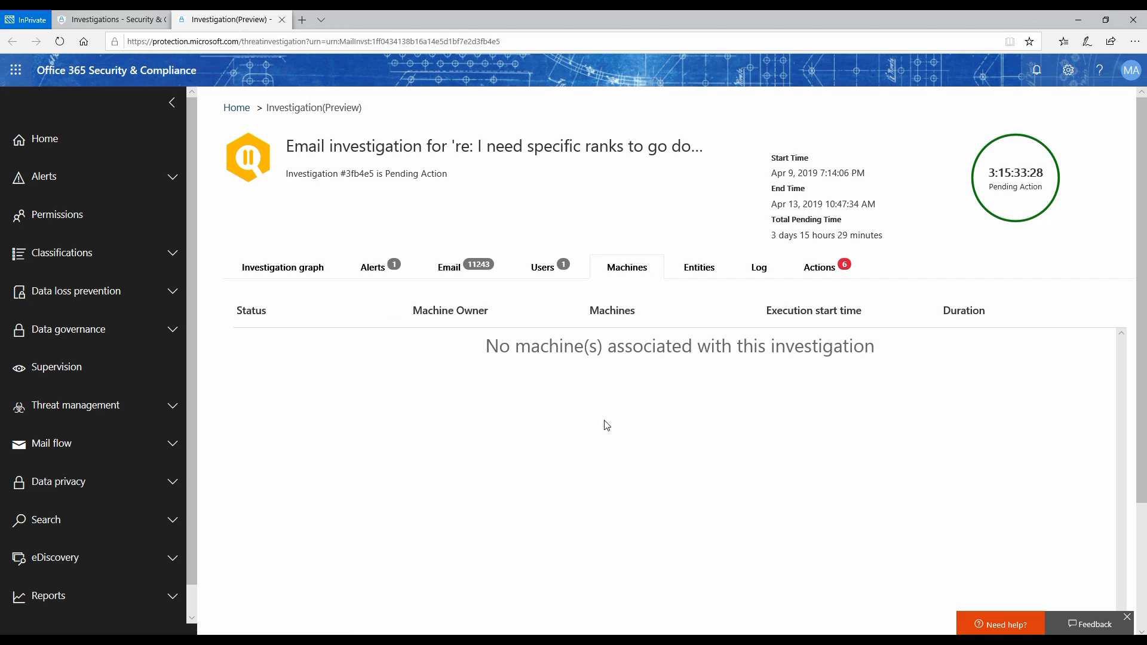
mouse_move(621, 377)
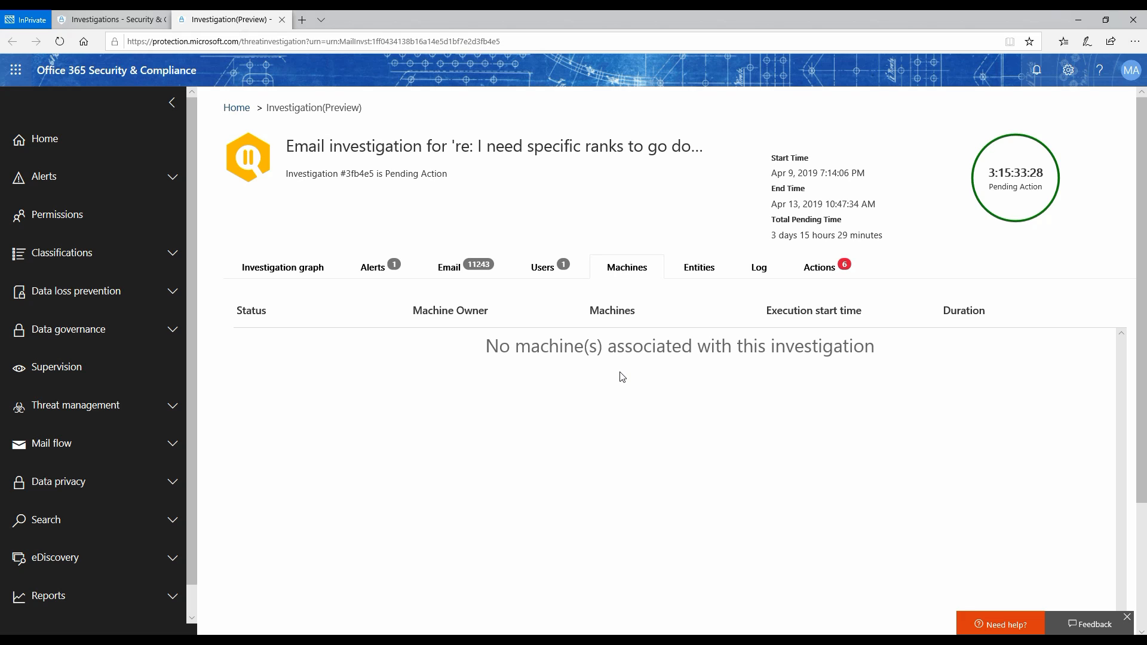
mouse_move(582, 377)
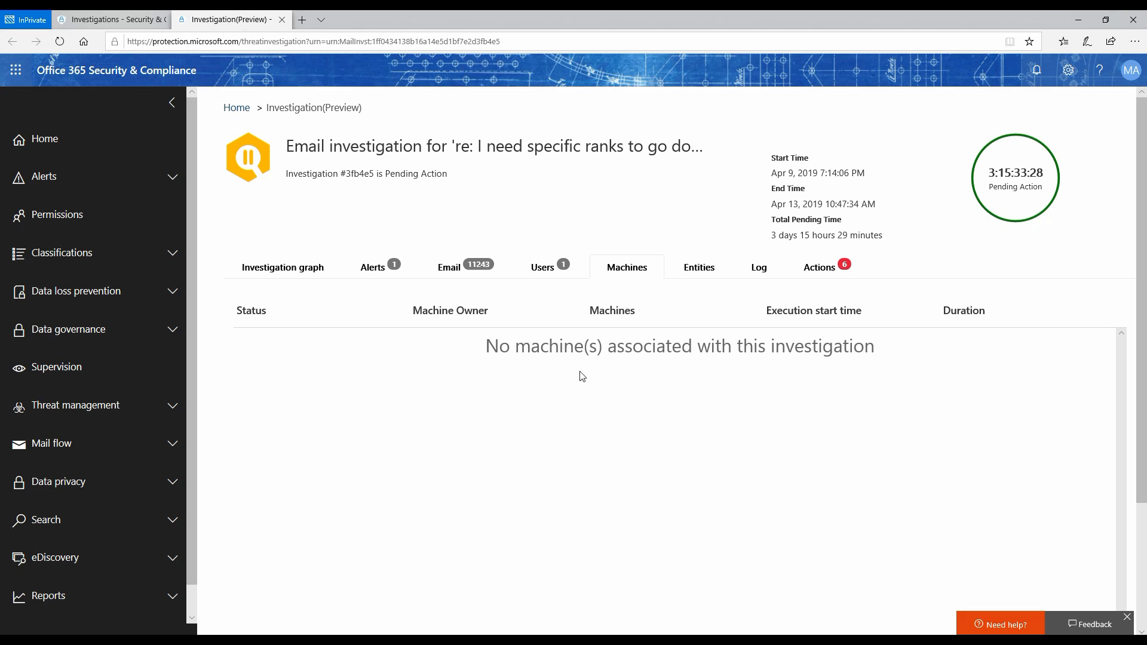
mouse_move(705, 292)
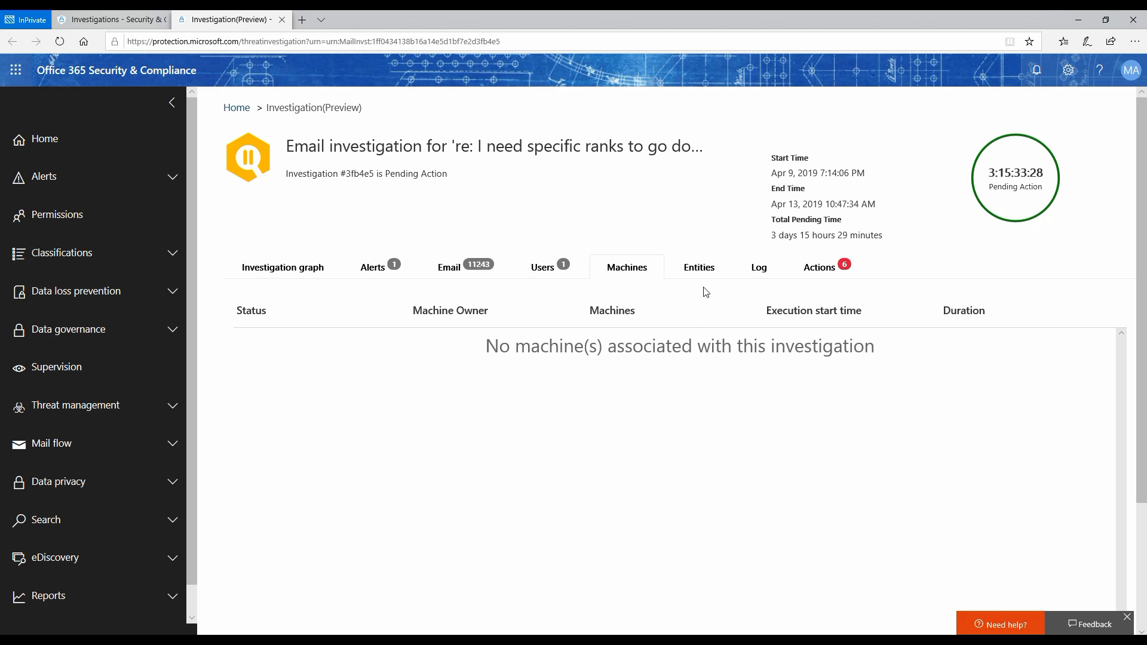
click(698, 266)
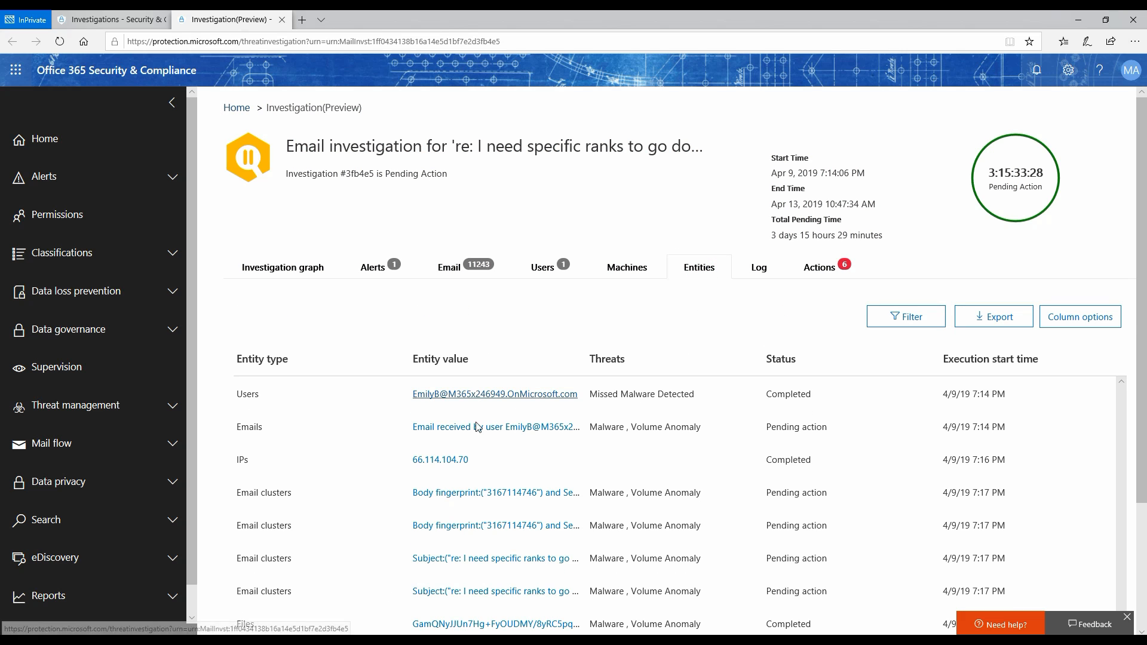
scroll(down, 3)
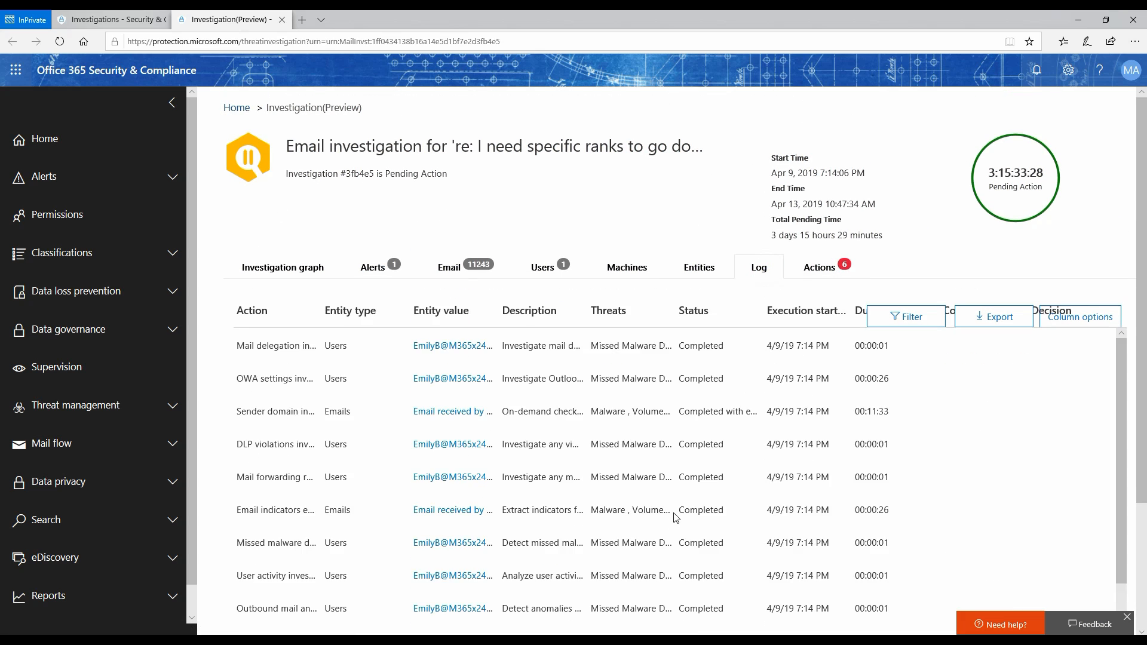
click(820, 266)
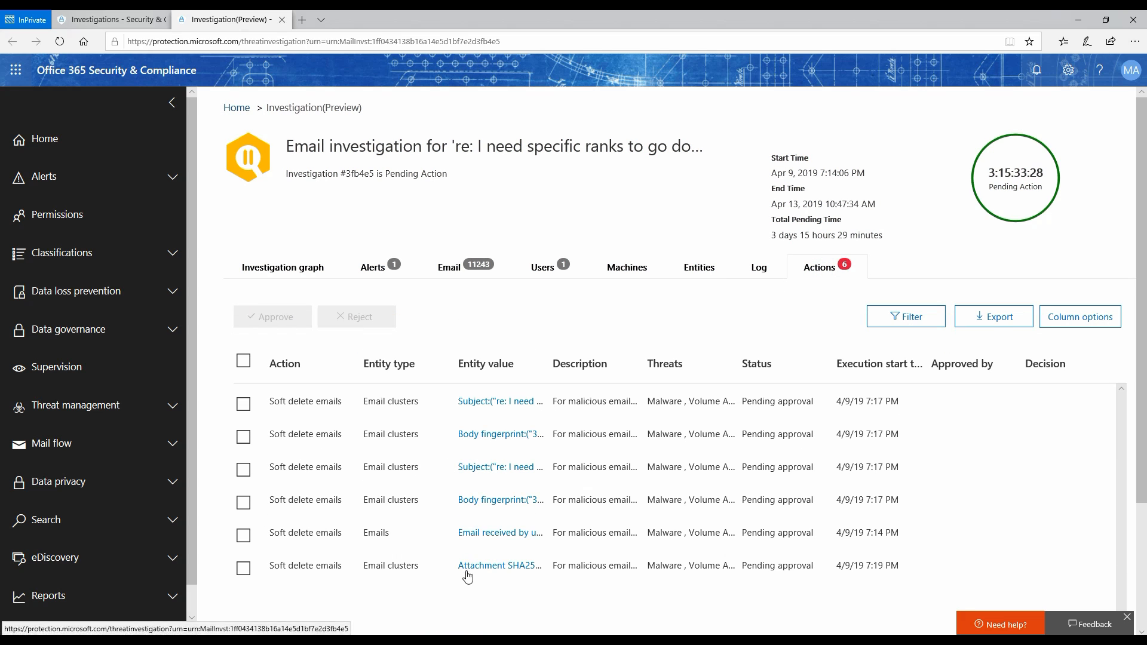
mouse_move(497, 401)
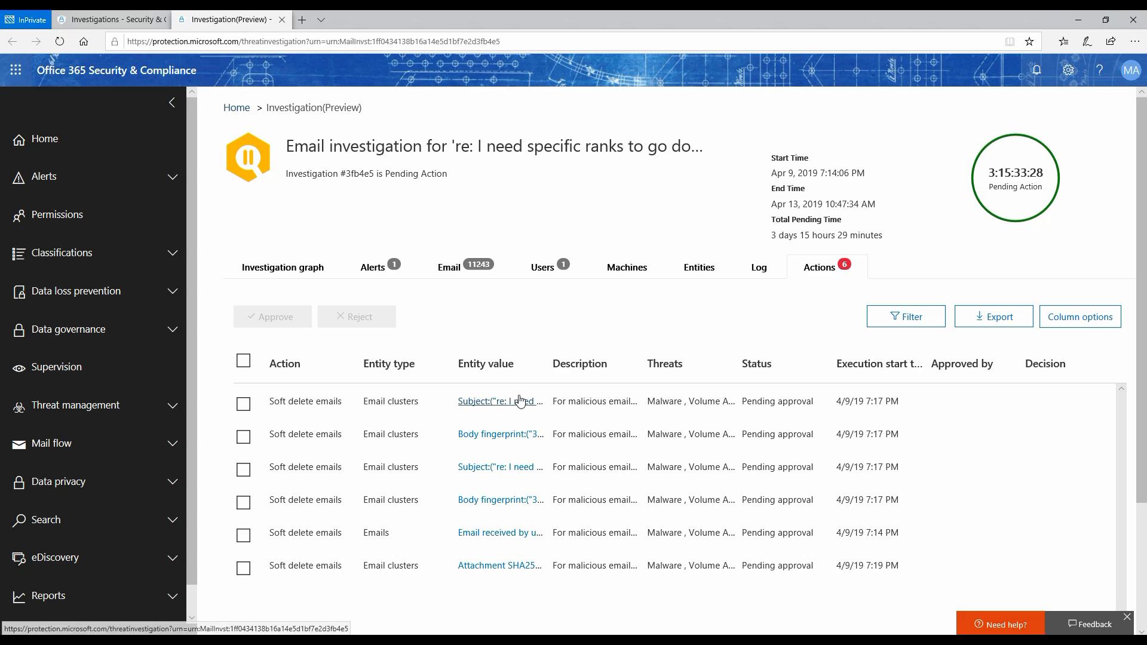
mouse_move(503, 576)
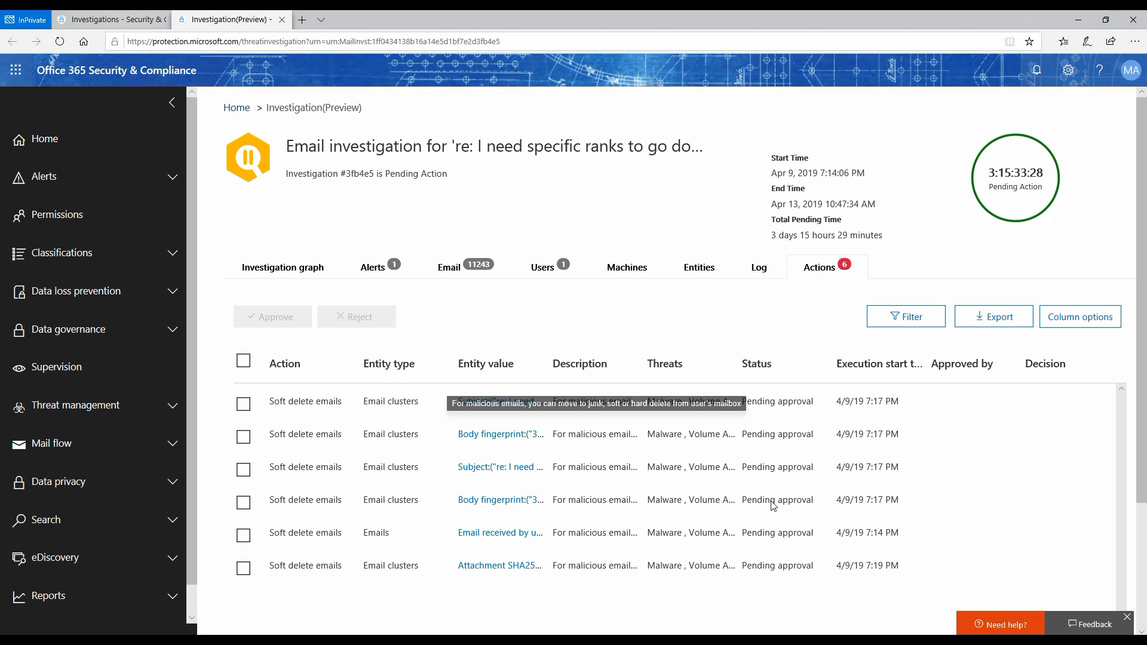
mouse_move(637, 510)
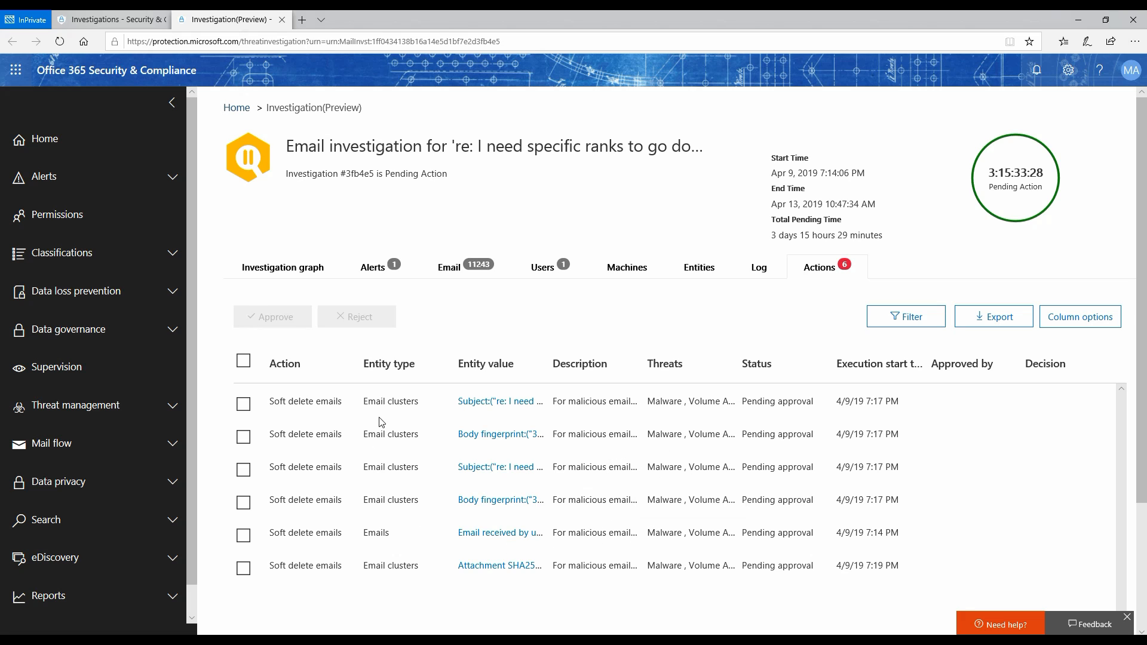
mouse_move(414, 400)
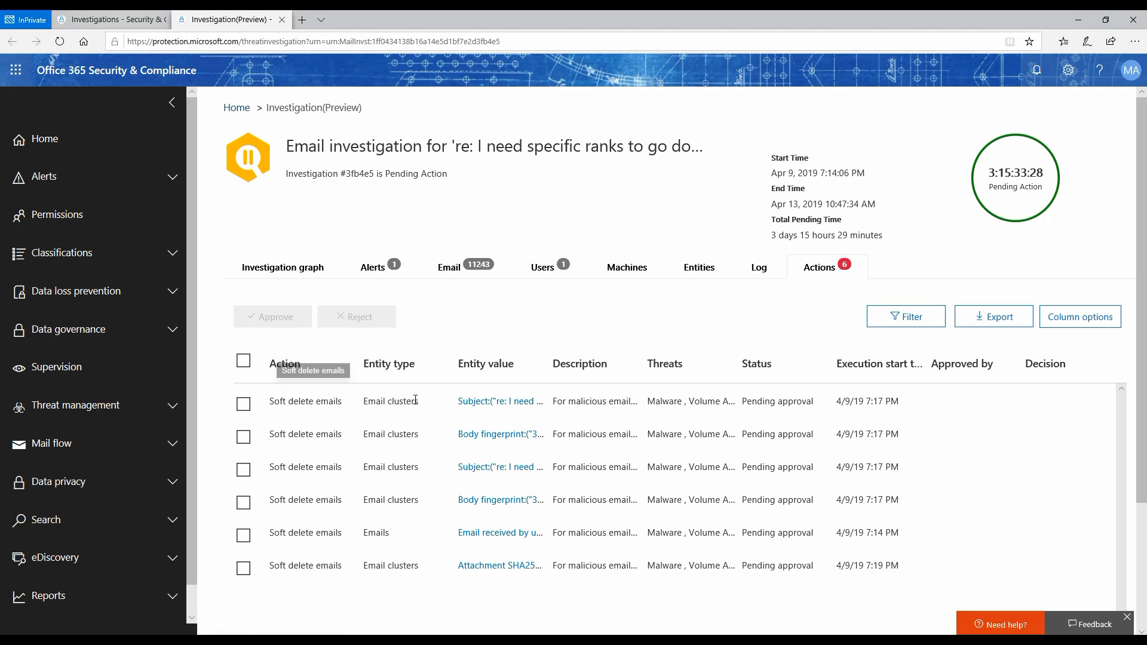
click(243, 402)
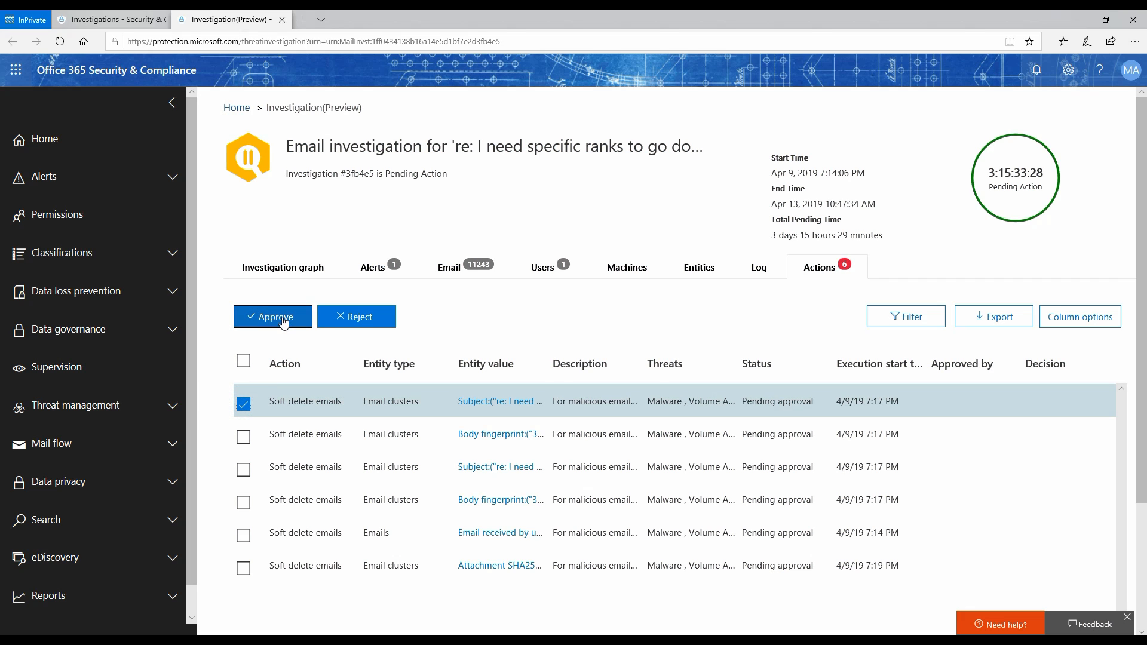
mouse_move(661, 390)
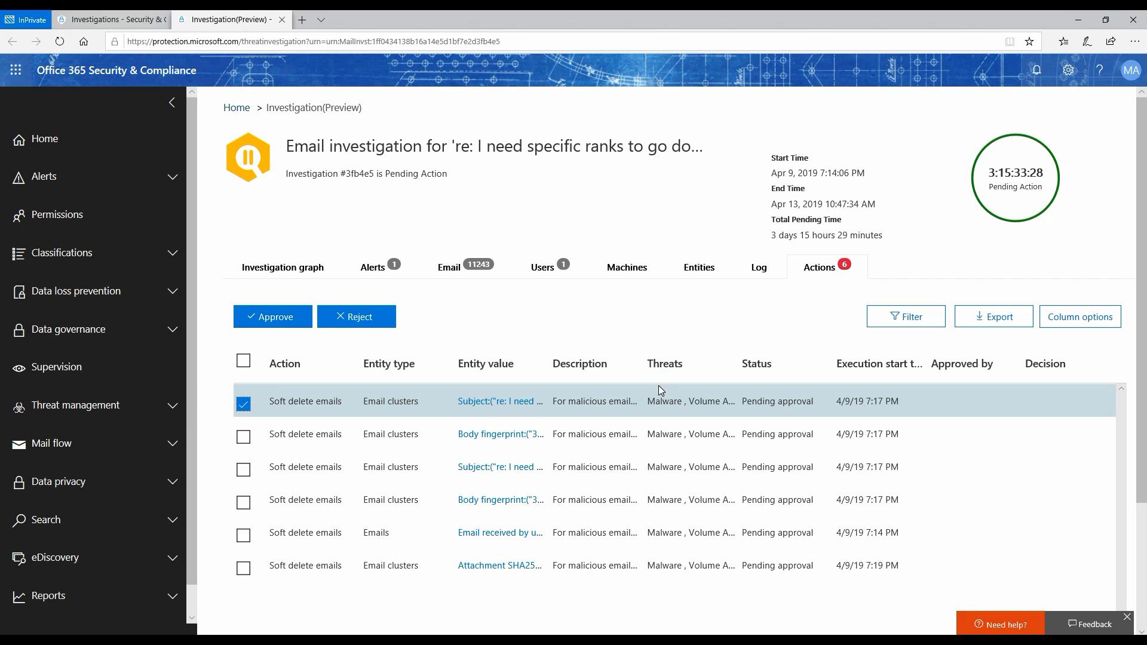
mouse_move(702, 339)
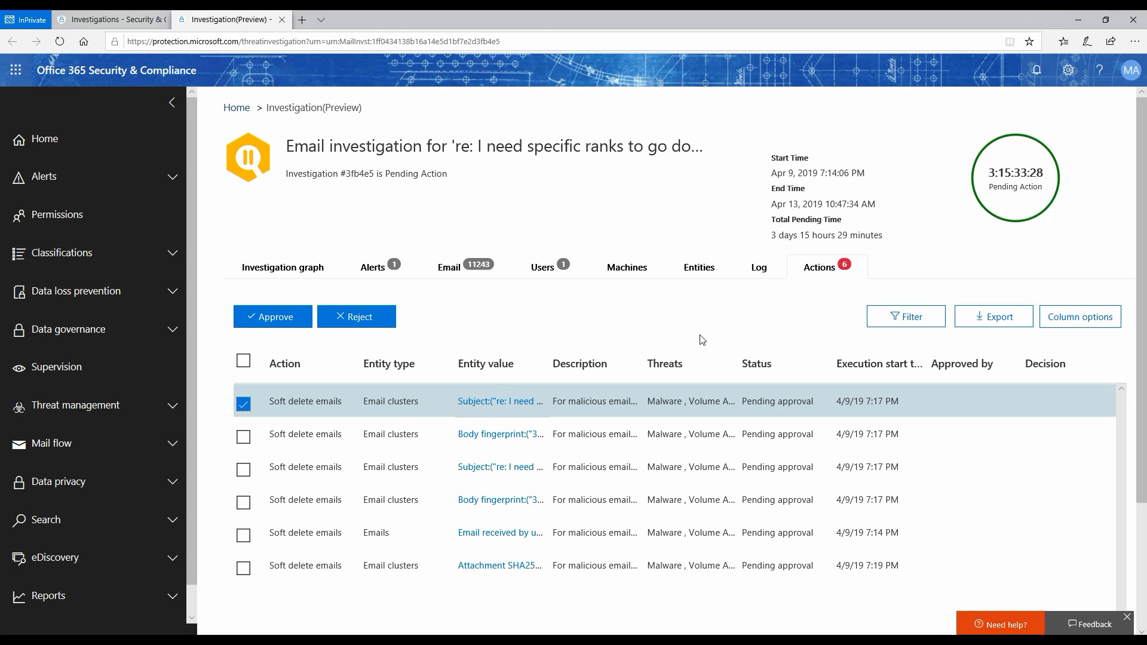
mouse_move(357, 336)
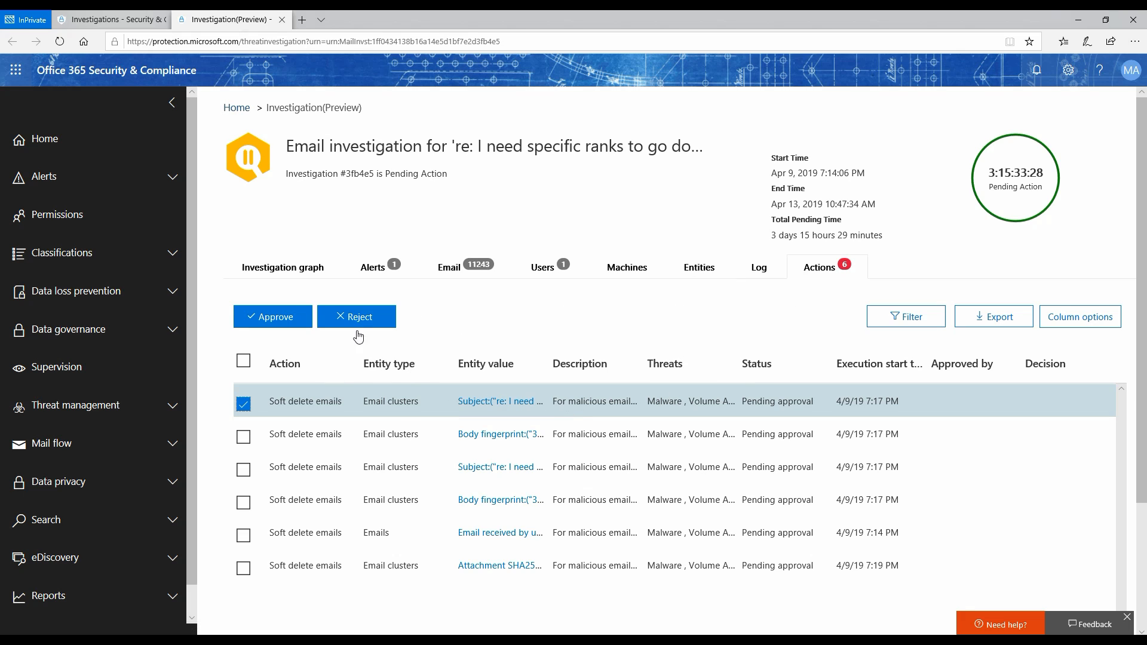
mouse_move(433, 256)
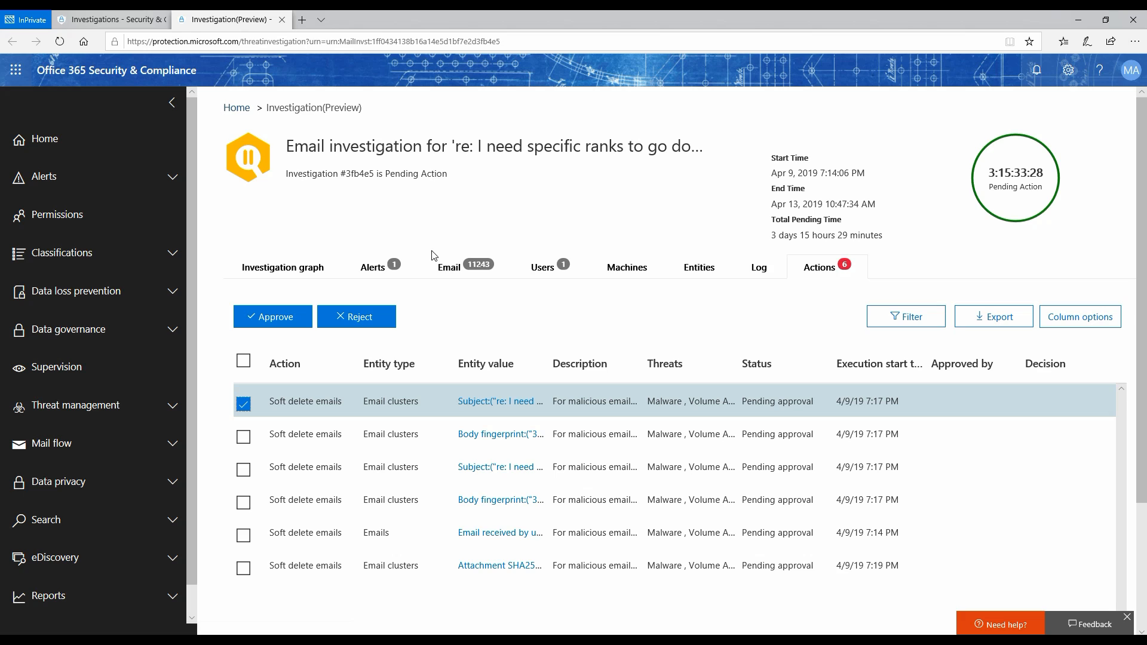
mouse_move(552, 294)
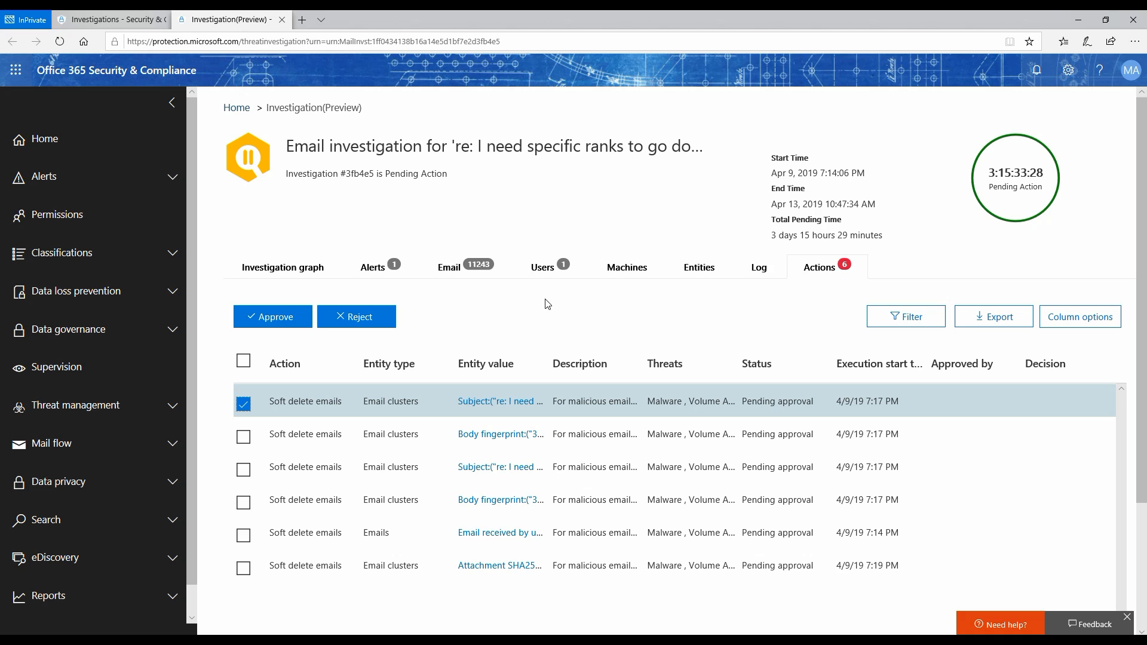
mouse_move(616, 314)
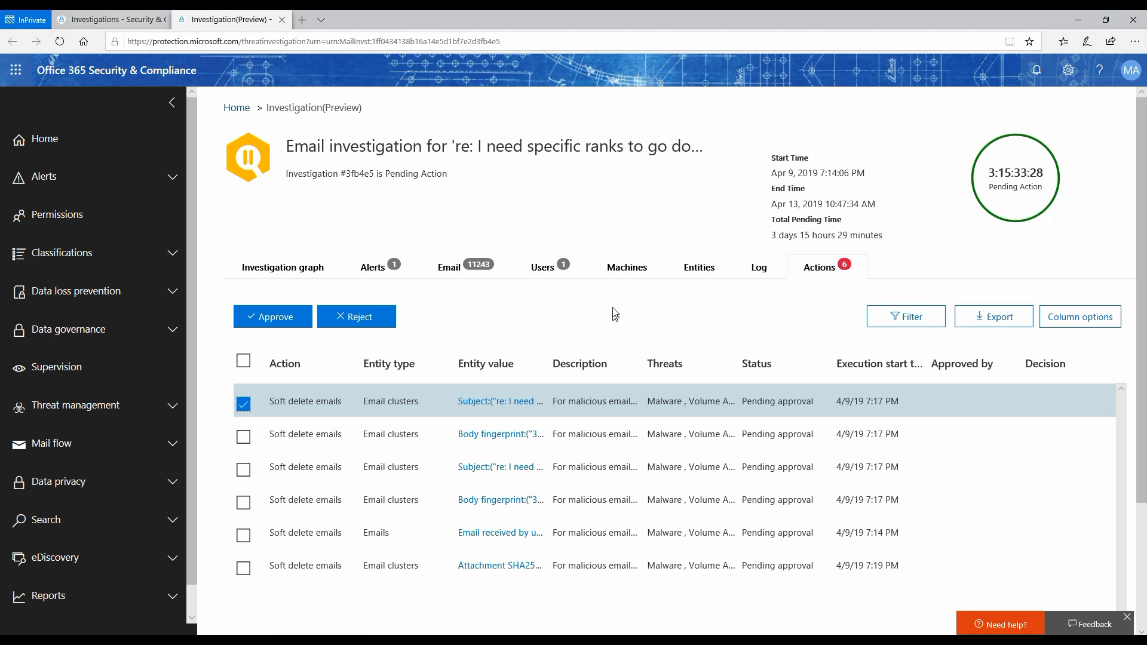
mouse_move(702, 347)
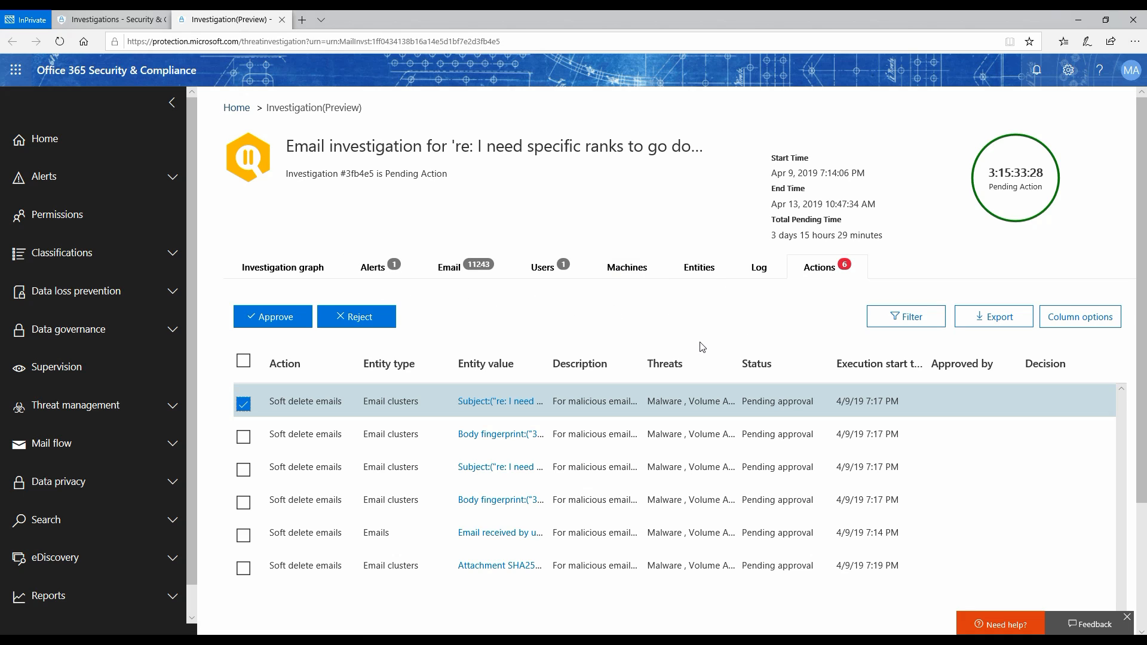
mouse_move(671, 354)
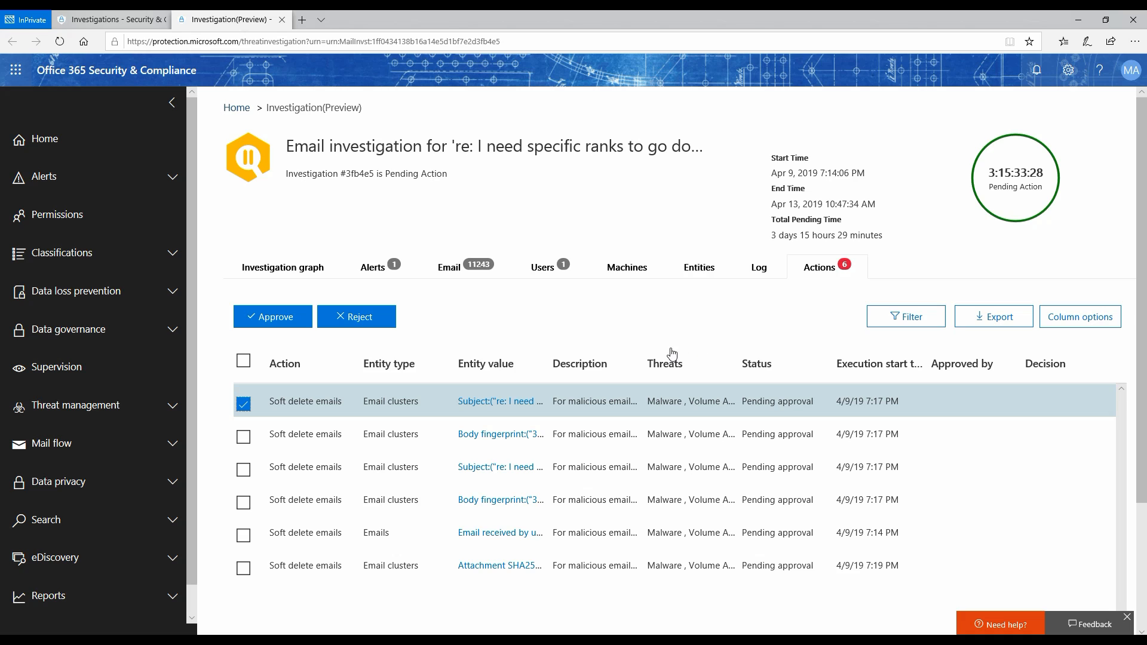
mouse_move(599, 299)
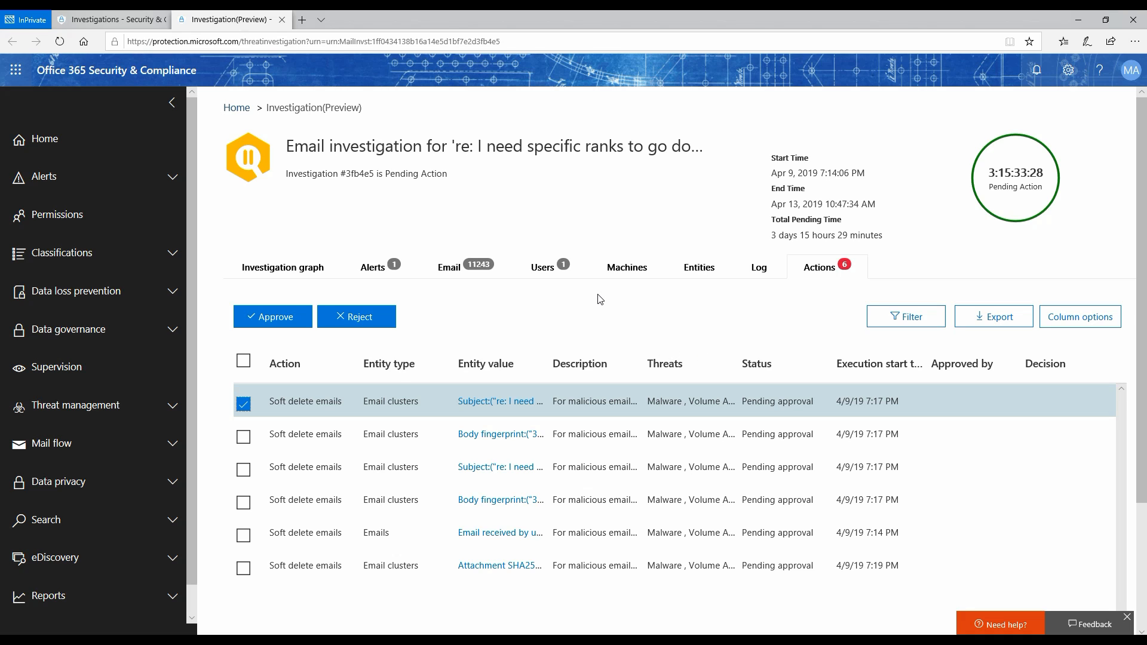
mouse_move(1082, 106)
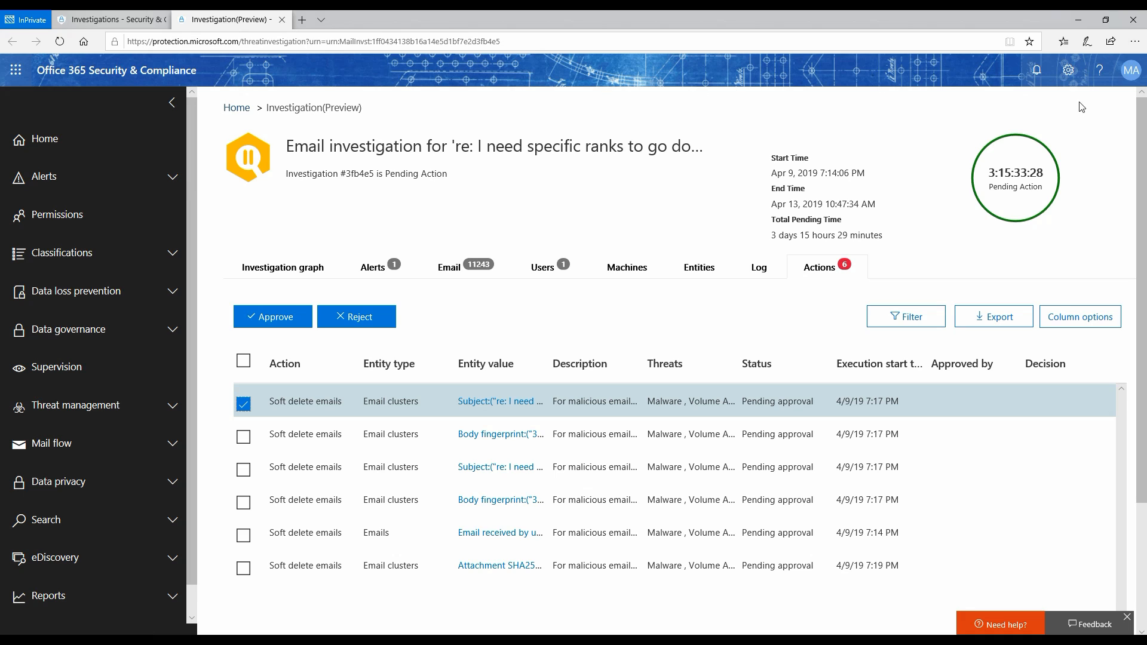
mouse_move(454, 301)
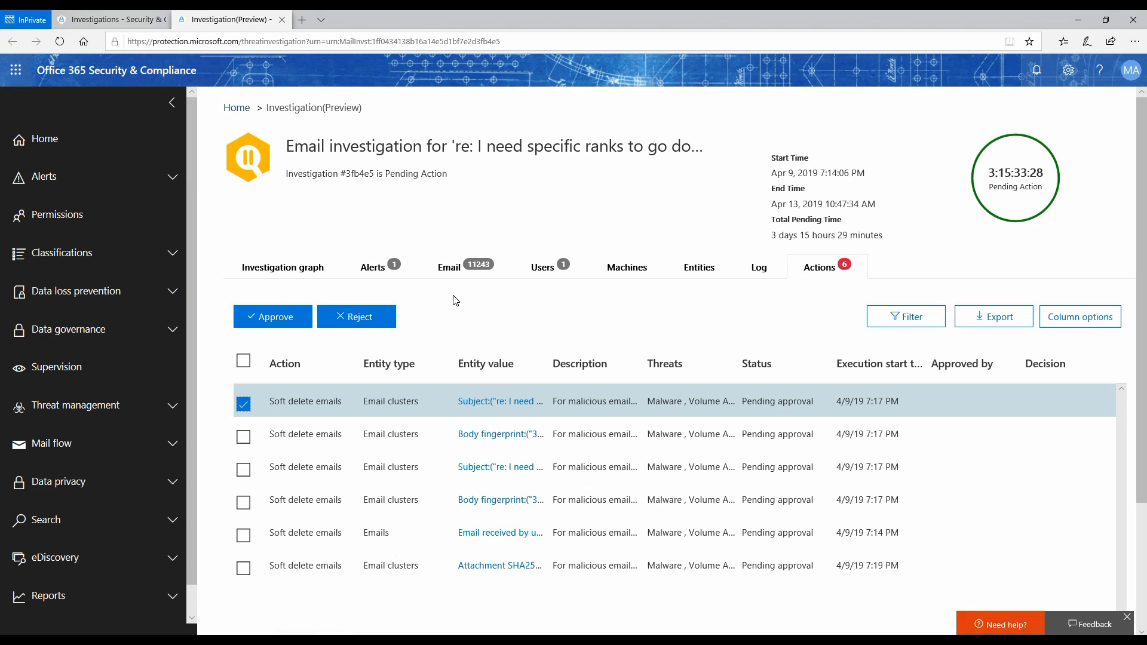
mouse_move(606, 292)
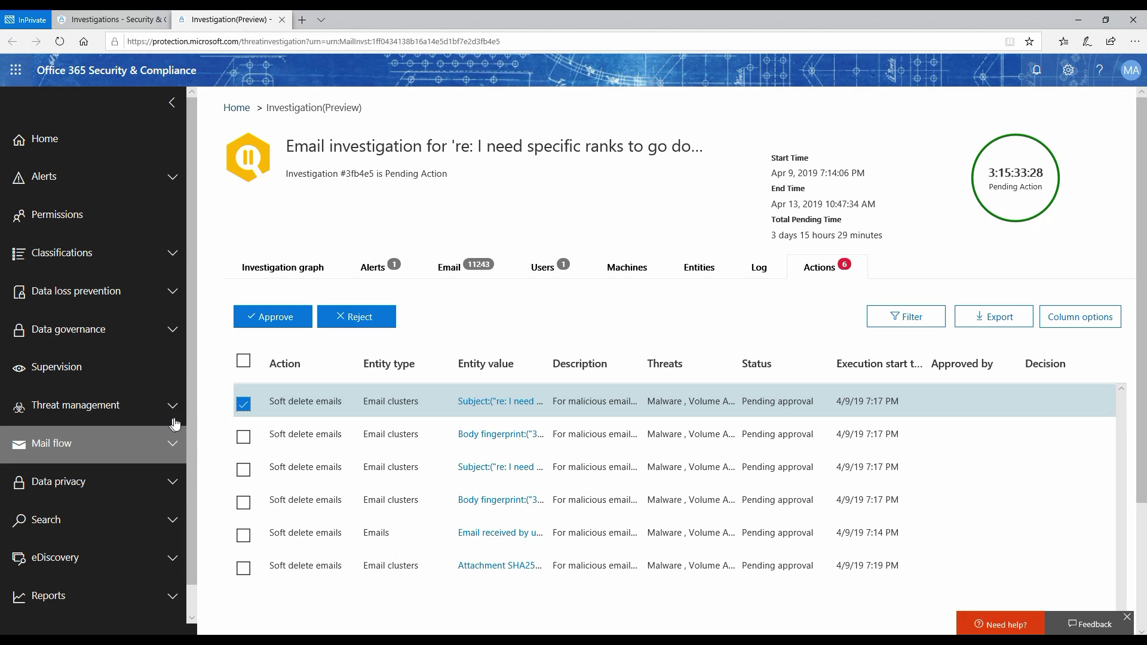
Switch Threat Explorer to the User-reported emails view, which returns no results for the chosen dates
click(75, 405)
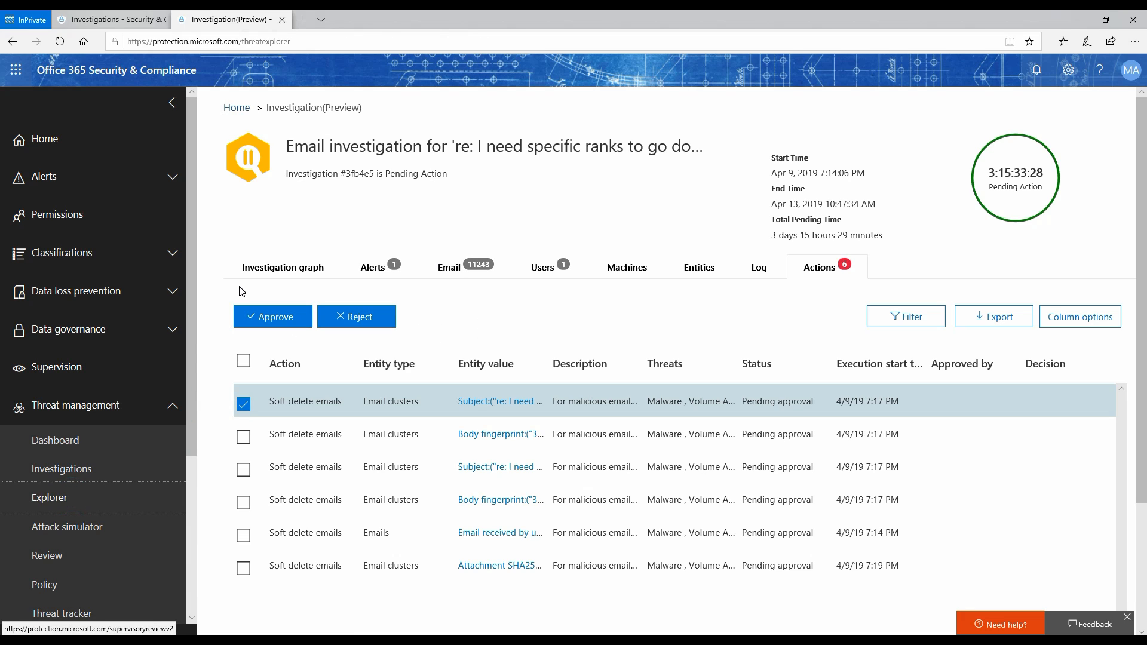
click(49, 497)
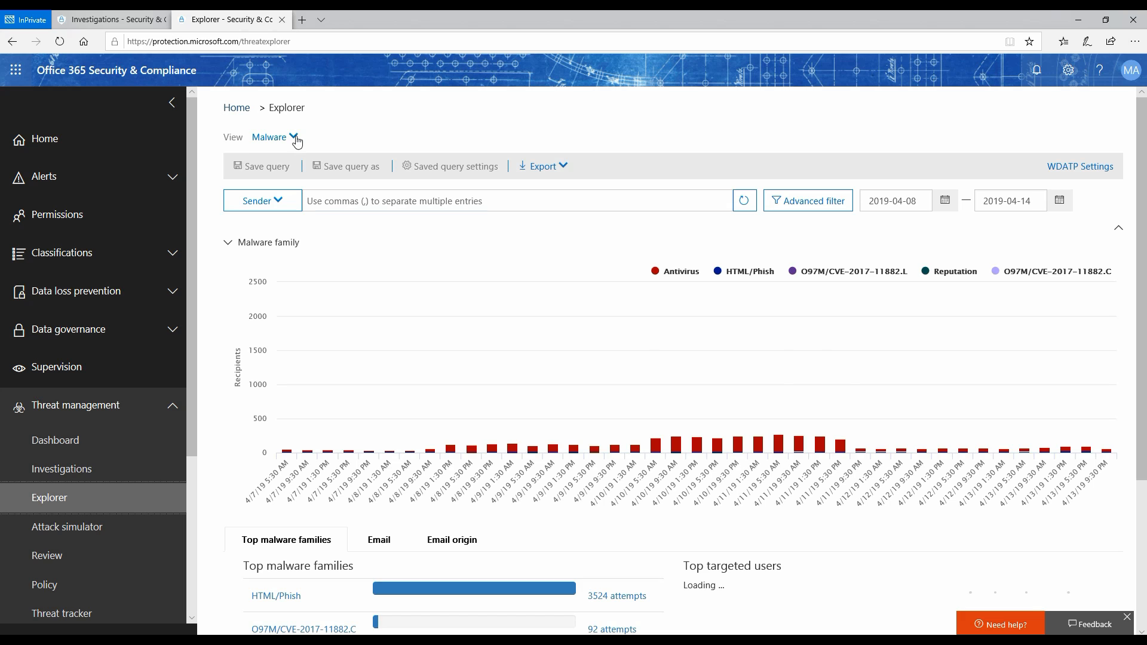
click(275, 137)
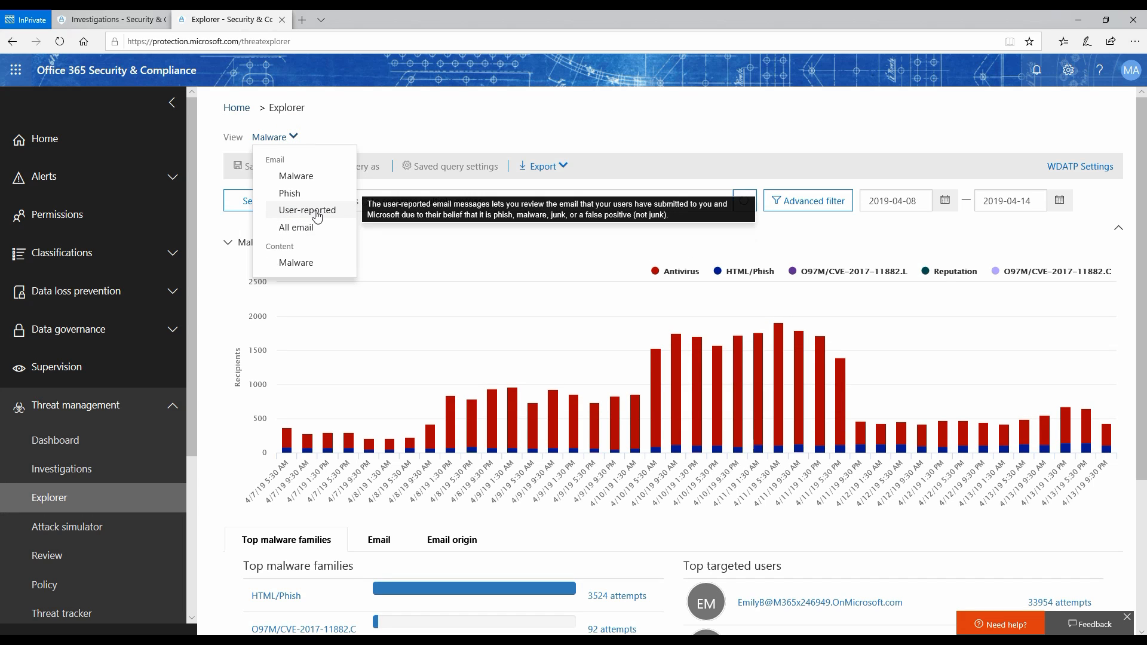
click(307, 211)
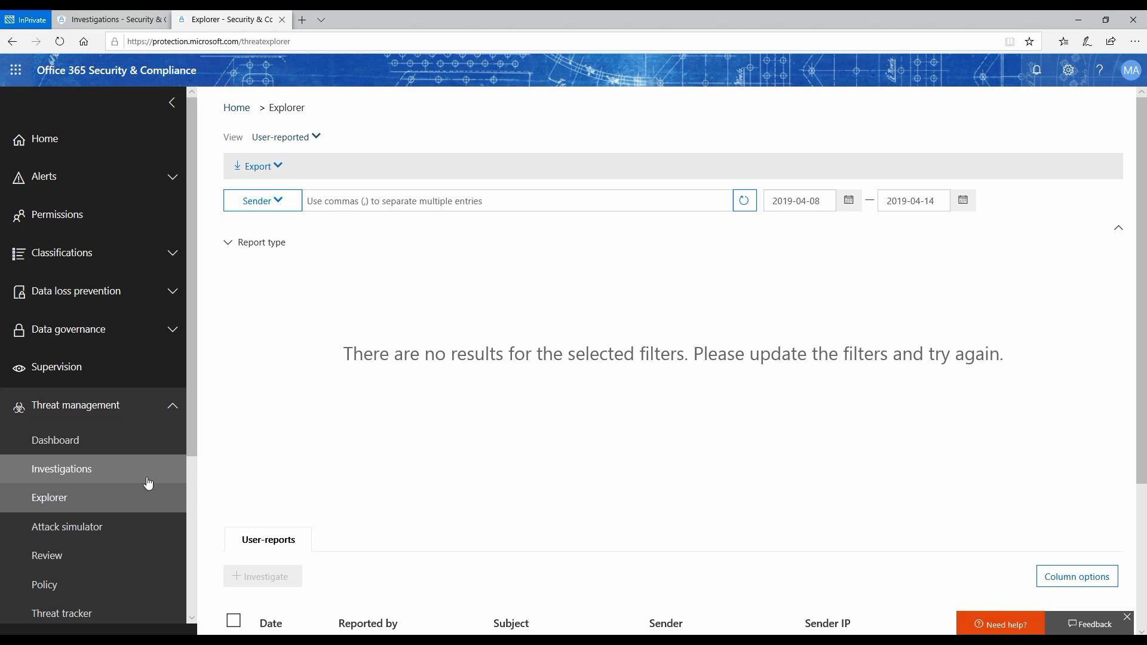
Return to the Automated Investigations list showing three pending email investigations
click(61, 468)
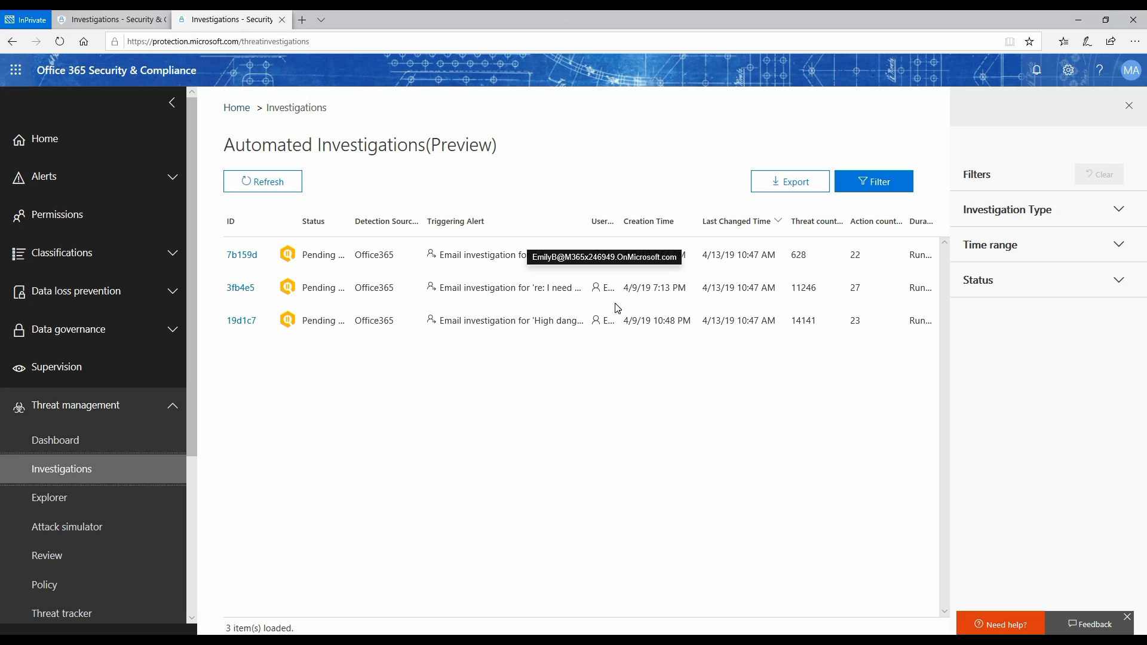
mouse_move(625, 308)
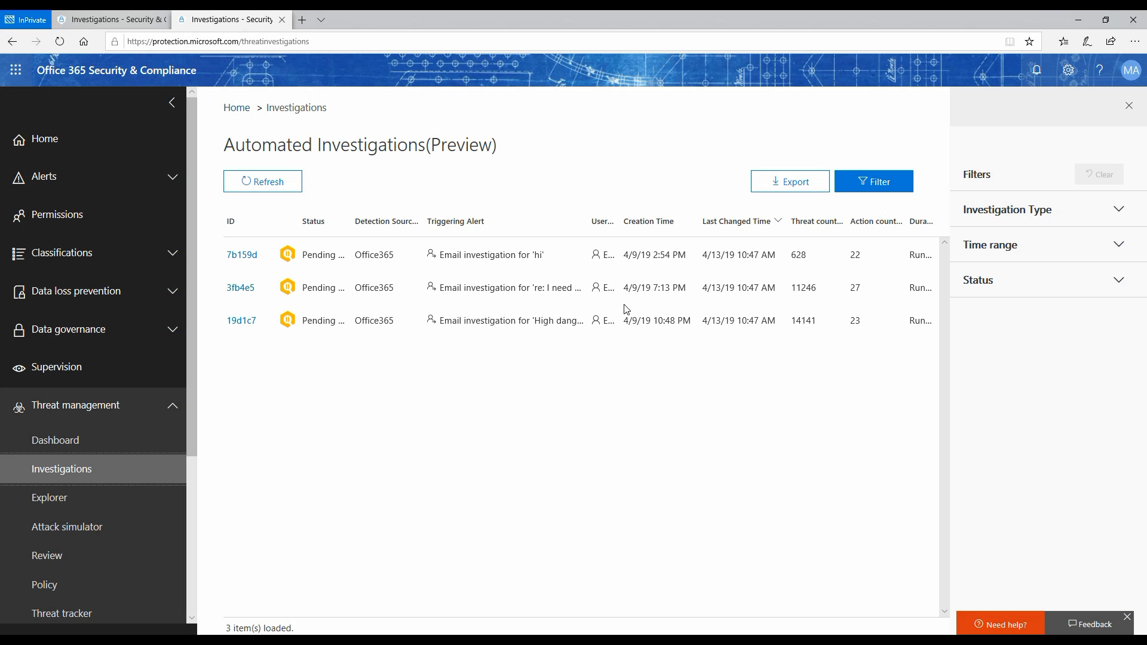
mouse_move(804, 369)
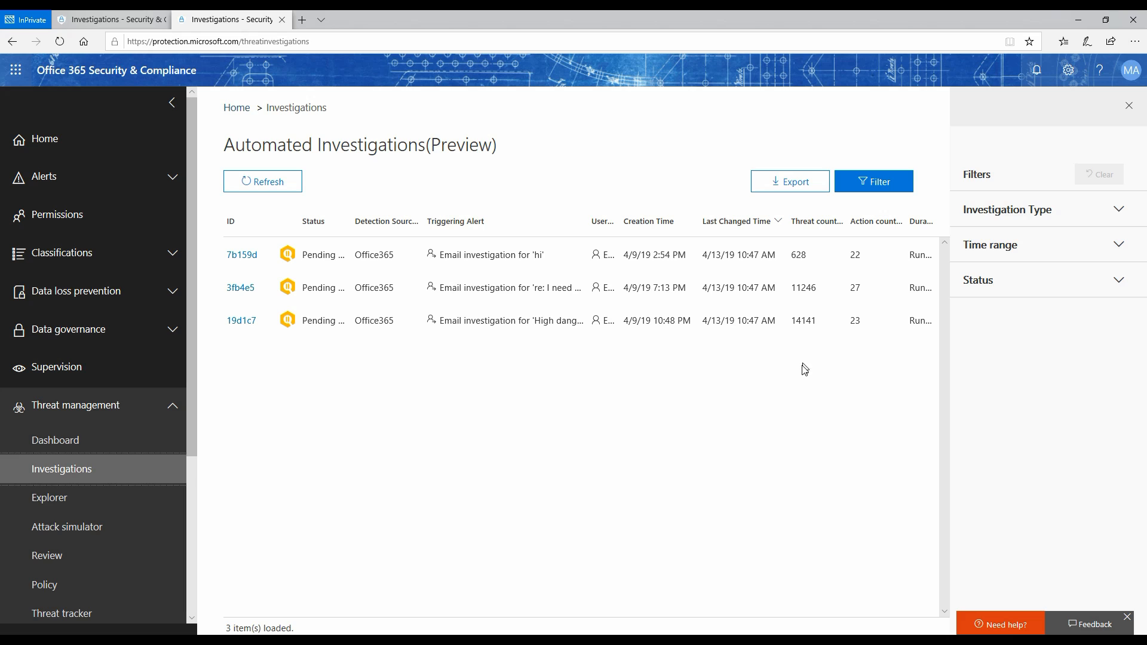
mouse_move(802, 354)
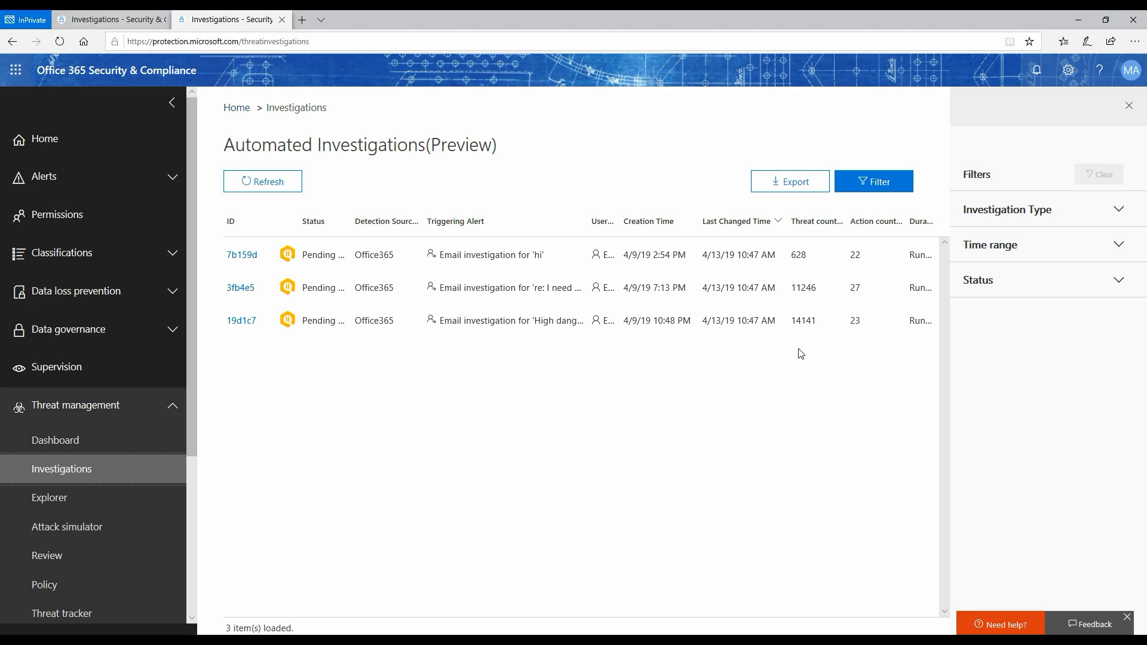
mouse_move(589, 147)
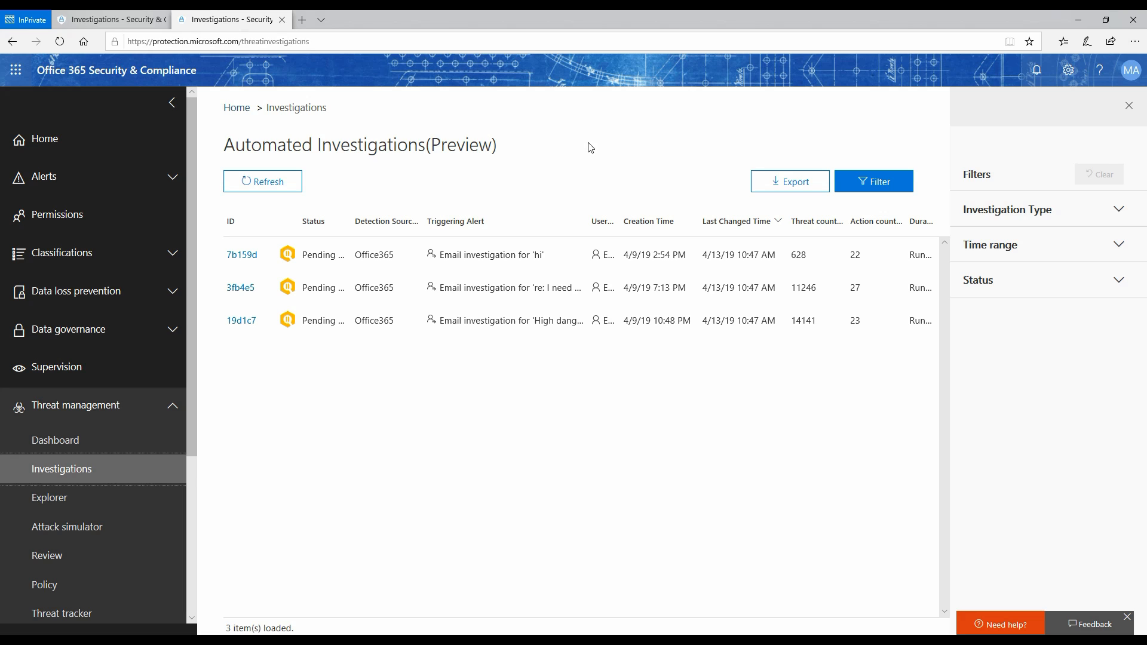
mouse_move(375, 416)
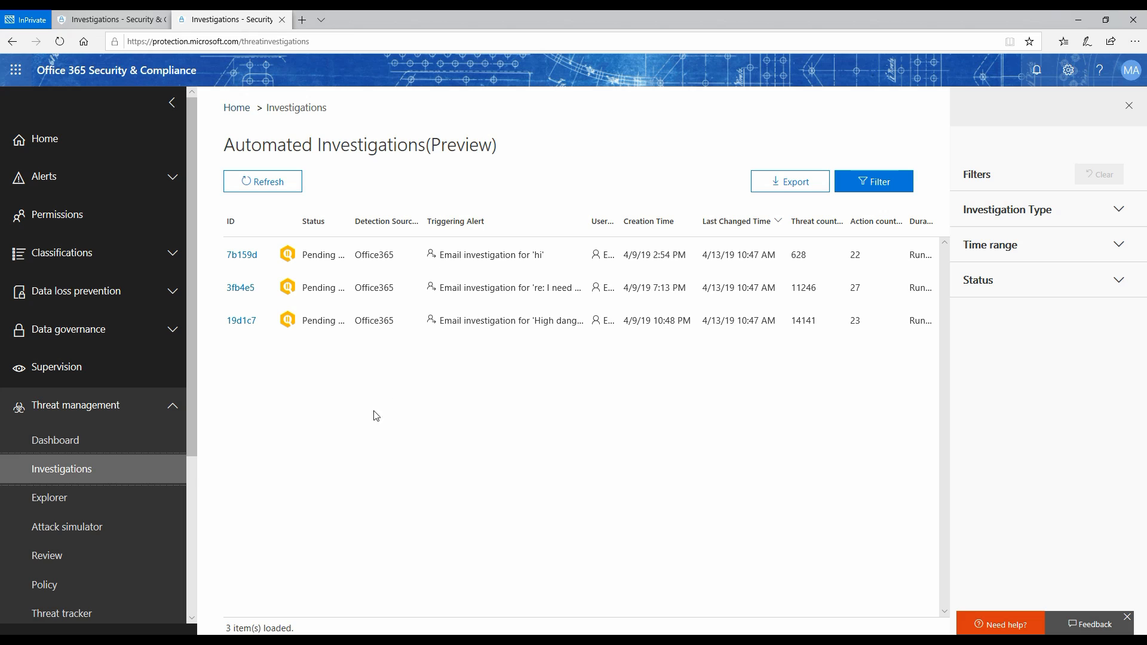
mouse_move(77, 475)
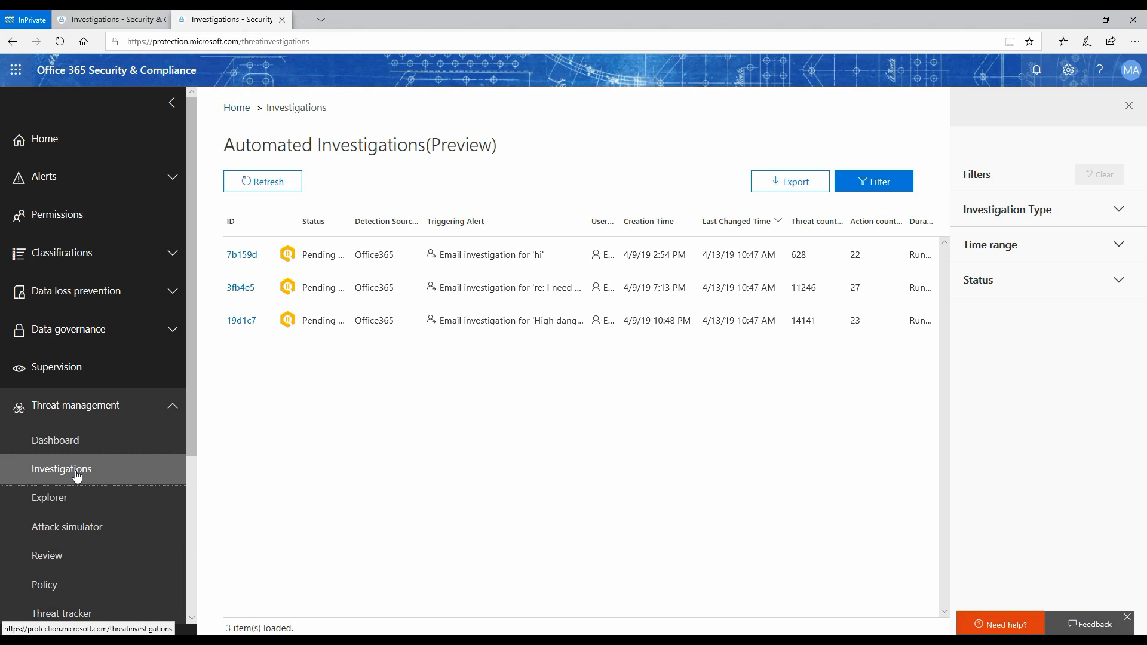
mouse_move(646, 435)
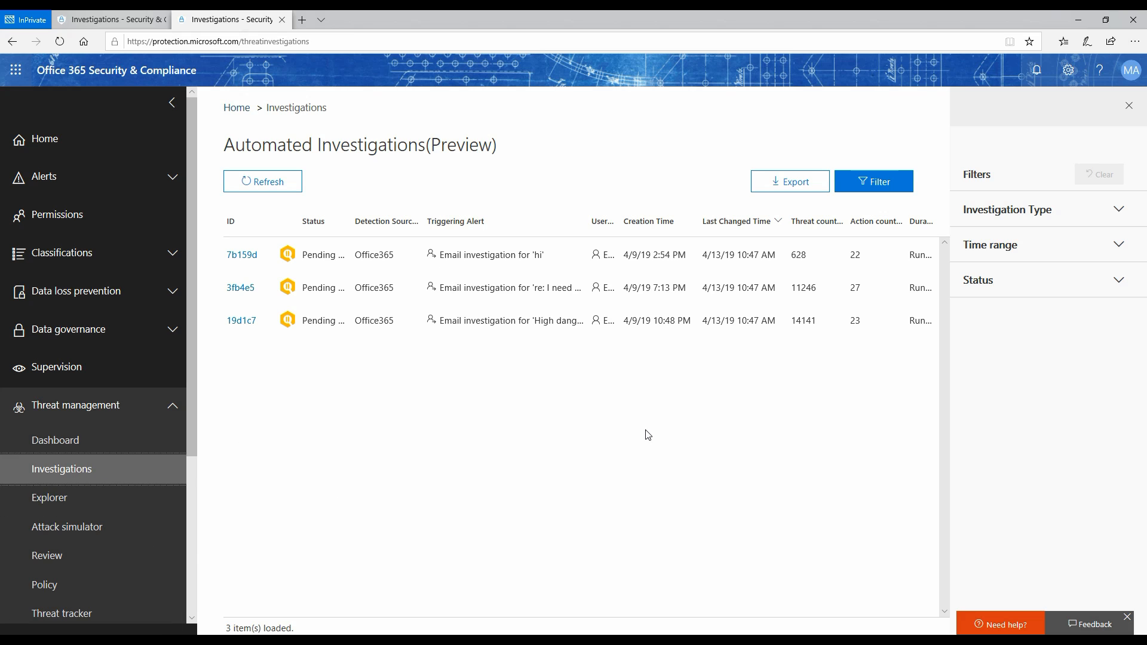